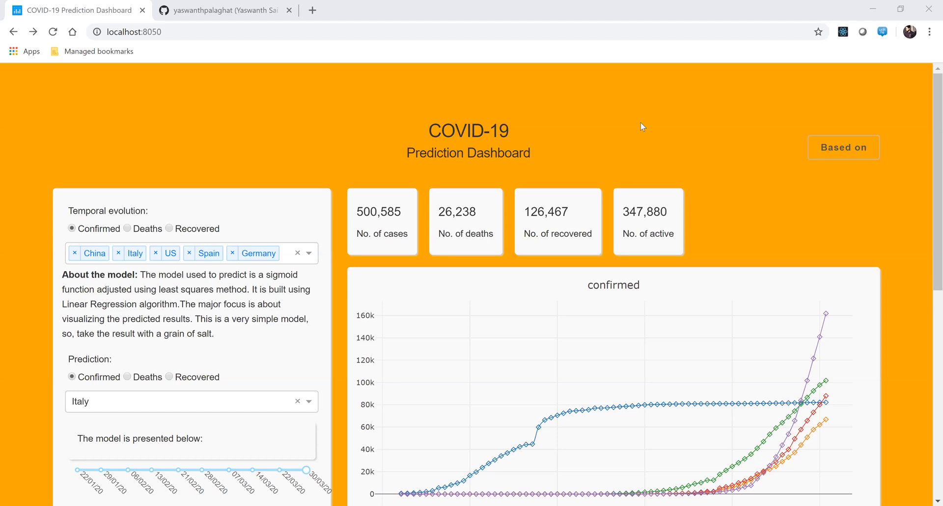
Step: Scroll through the temporal evolution view while narrowing the country list to US
{"action": "scroll", "scroll_direction": "down", "scroll_amount": 3}
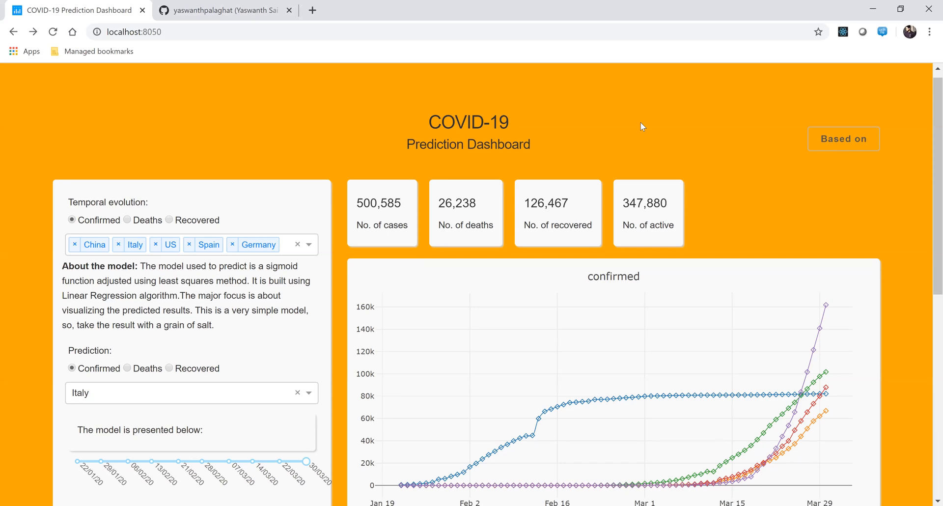
{"action": "mouse_move", "coordinate": [480, 123]}
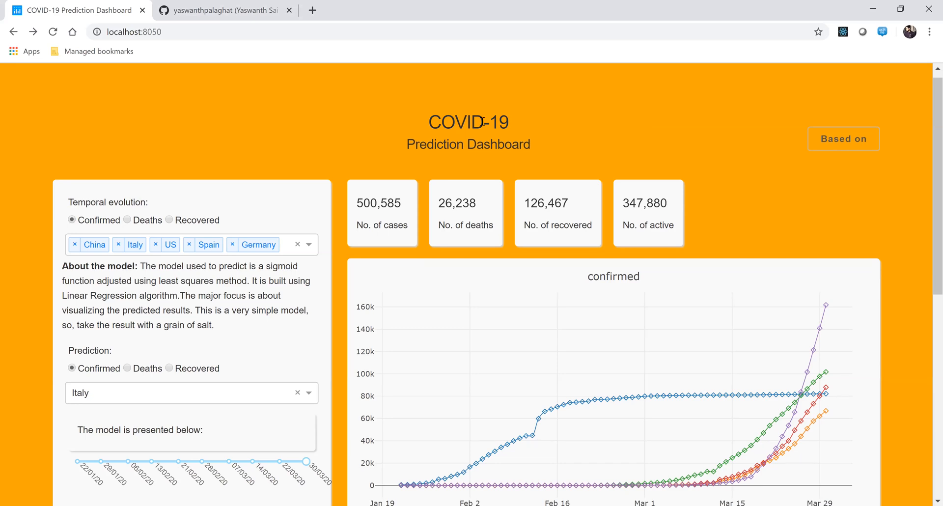
{"action": "mouse_move", "coordinate": [117, 278]}
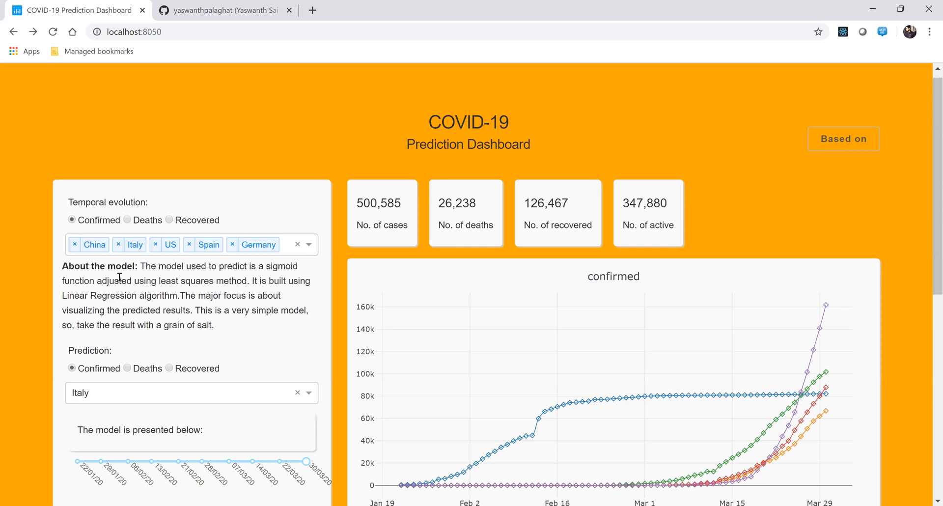
{"action": "mouse_move", "coordinate": [290, 275]}
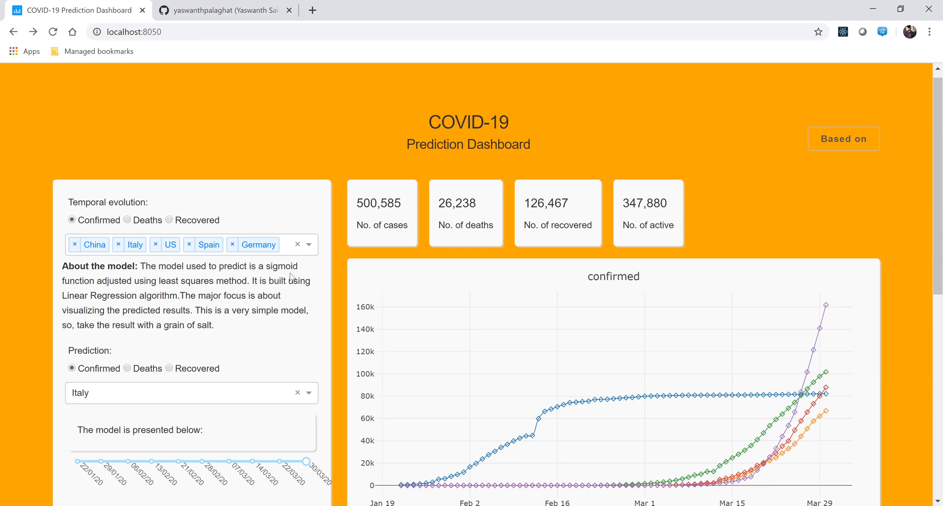
{"action": "mouse_move", "coordinate": [330, 271]}
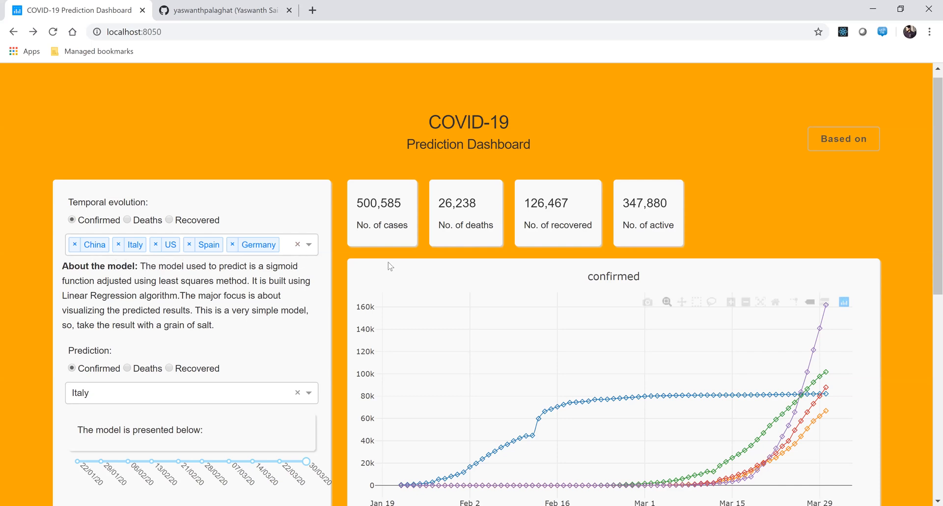
{"action": "mouse_move", "coordinate": [251, 290]}
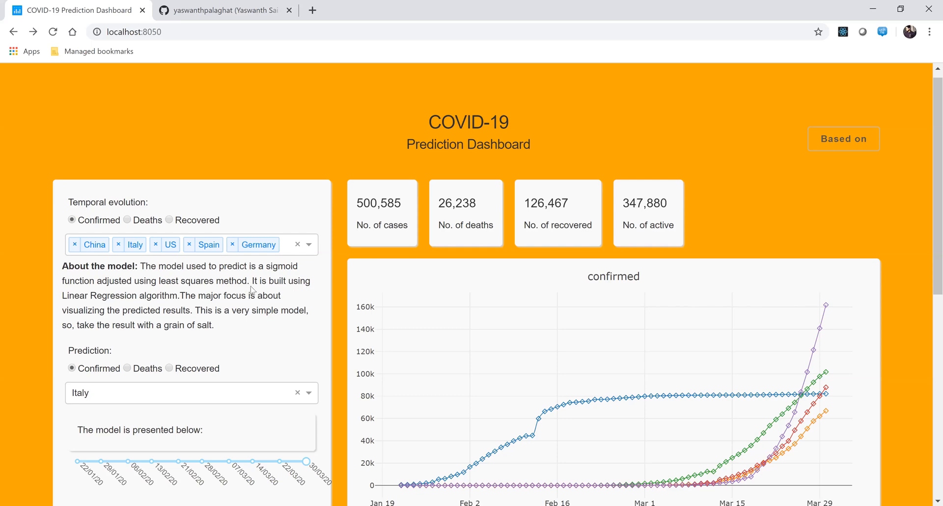
{"action": "mouse_move", "coordinate": [559, 459]}
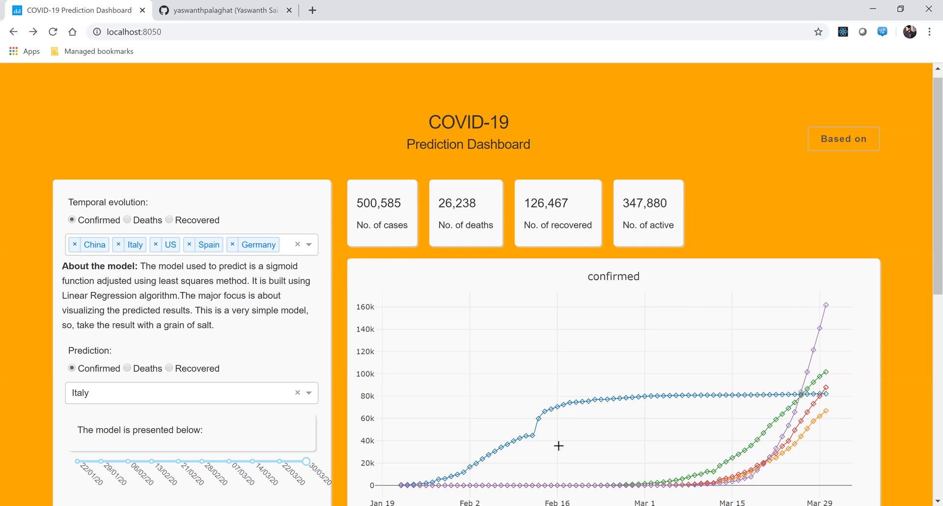
{"action": "mouse_move", "coordinate": [632, 401]}
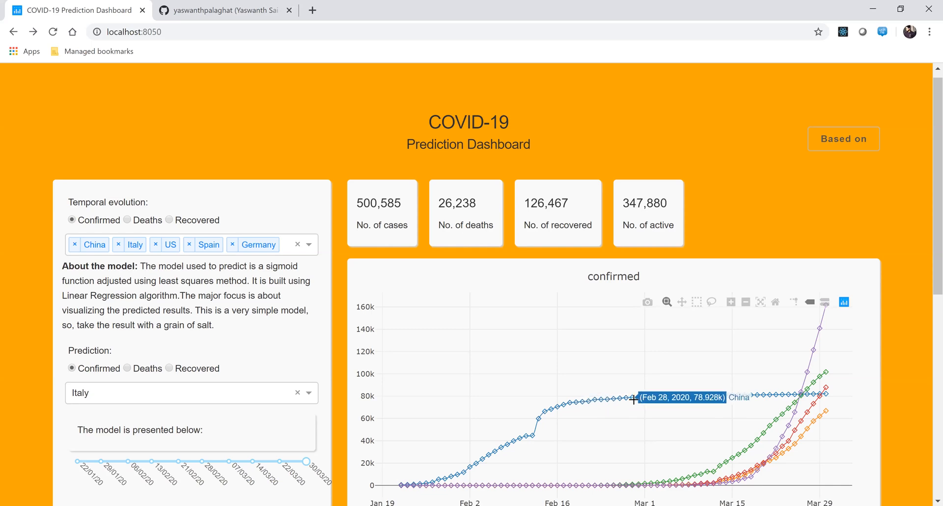
{"action": "scroll", "scroll_direction": "down", "scroll_amount": 3}
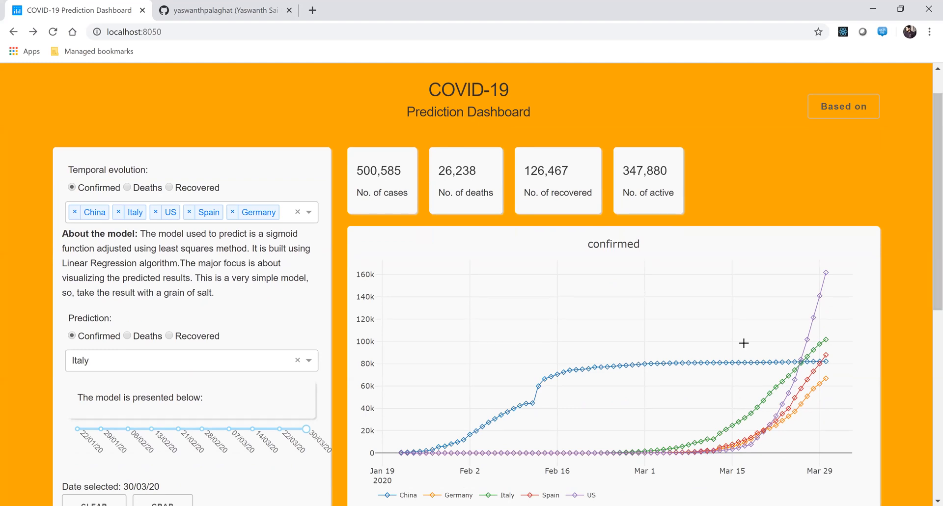
{"action": "mouse_move", "coordinate": [548, 431]}
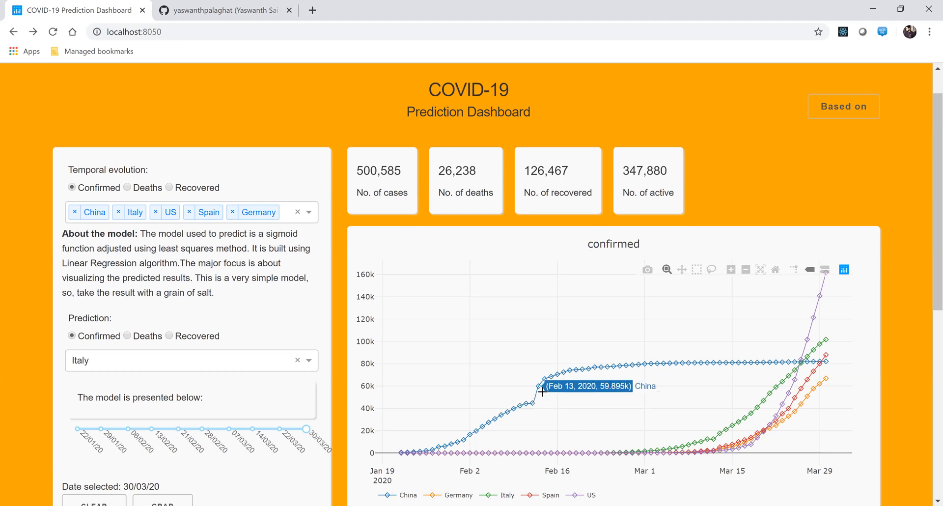
{"action": "mouse_move", "coordinate": [487, 447]}
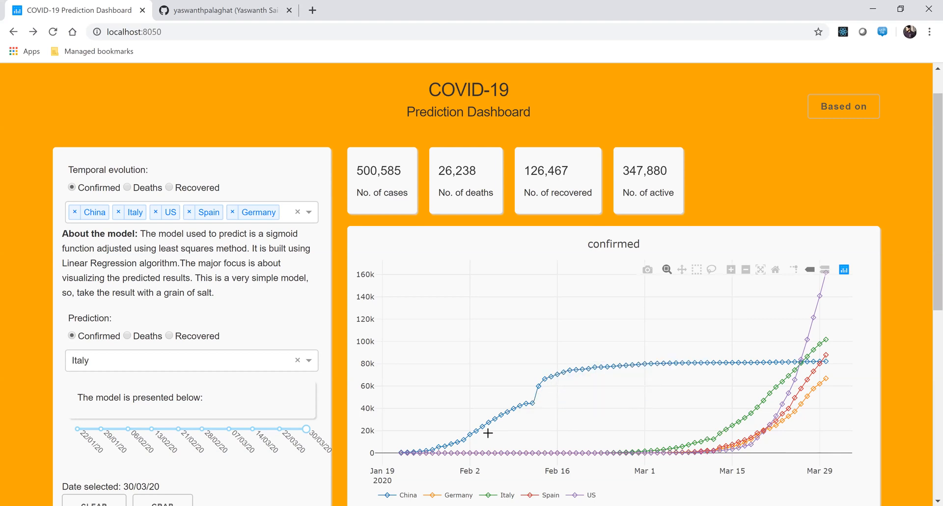
{"action": "mouse_move", "coordinate": [577, 366]}
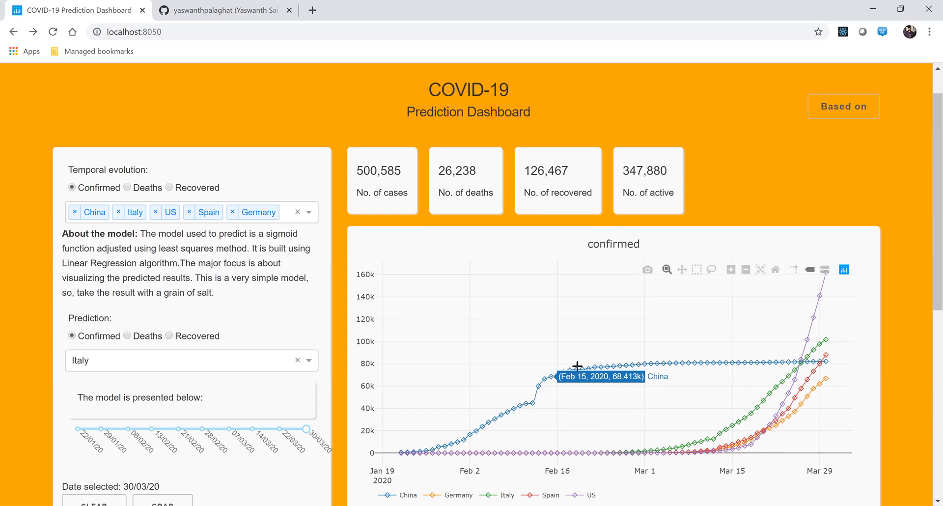
{"action": "mouse_move", "coordinate": [656, 367]}
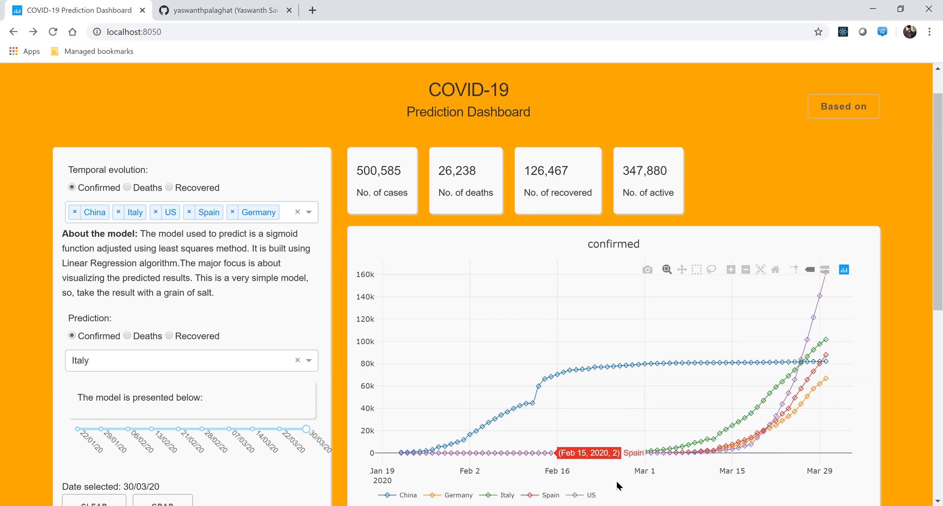
{"action": "mouse_move", "coordinate": [825, 298]}
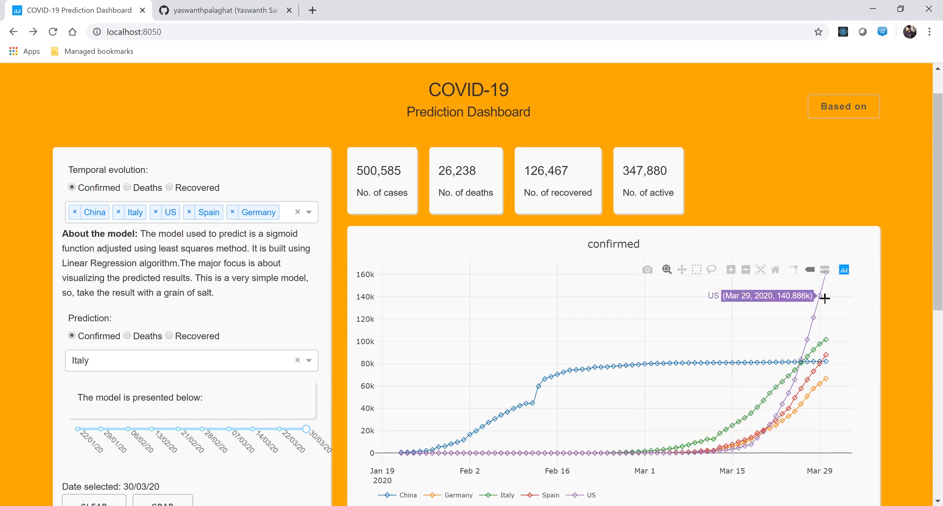
{"action": "mouse_move", "coordinate": [825, 278]}
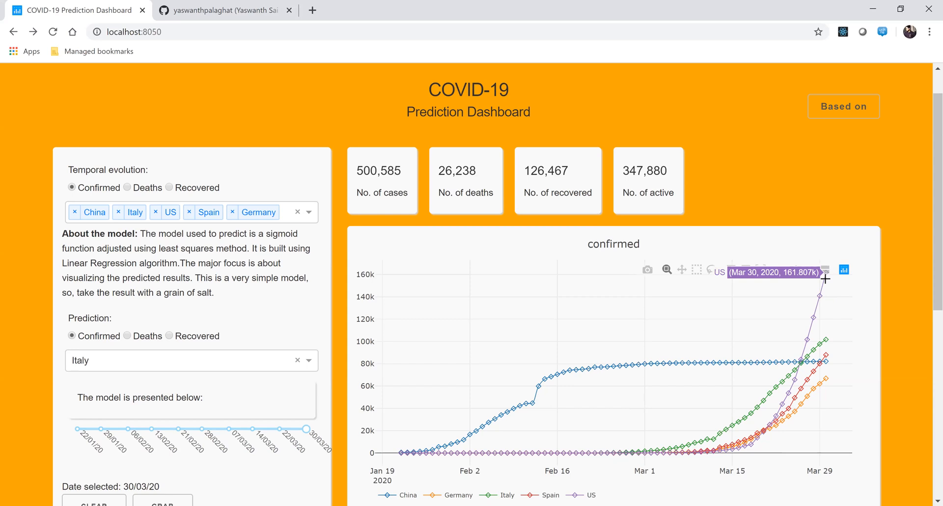
{"action": "mouse_move", "coordinate": [828, 288]}
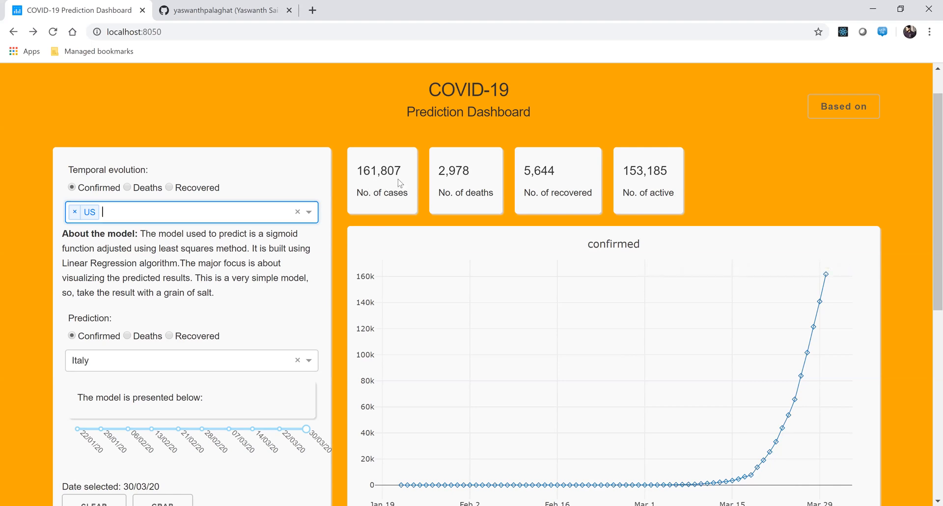
{"action": "mouse_move", "coordinate": [401, 190]}
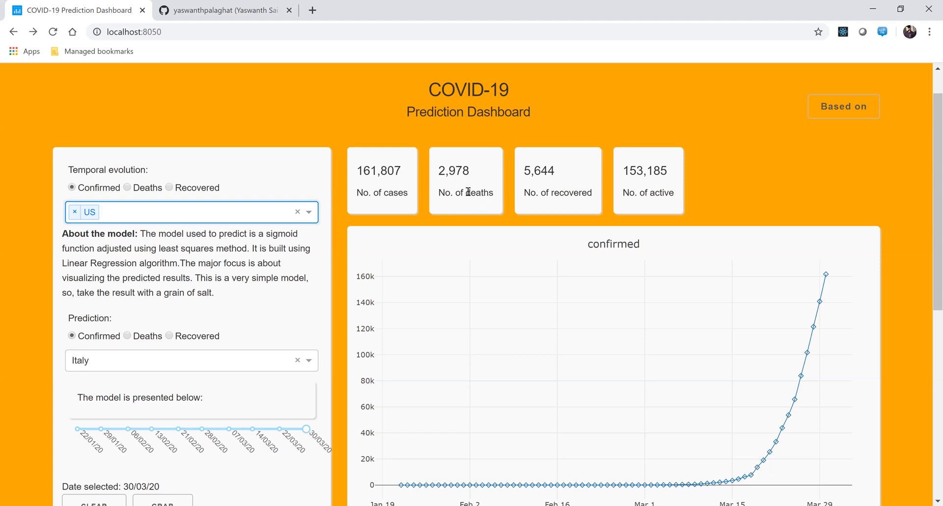
{"action": "mouse_move", "coordinate": [560, 185]}
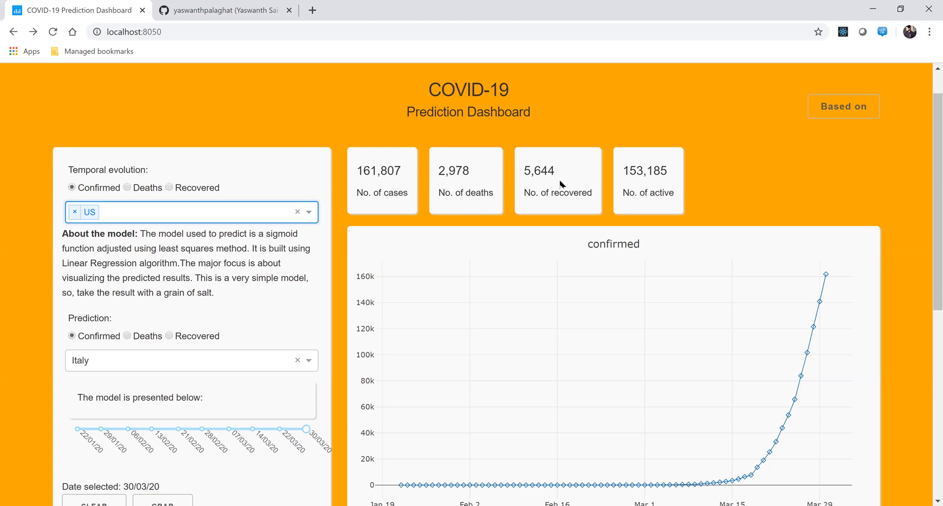
{"action": "mouse_move", "coordinate": [624, 170]}
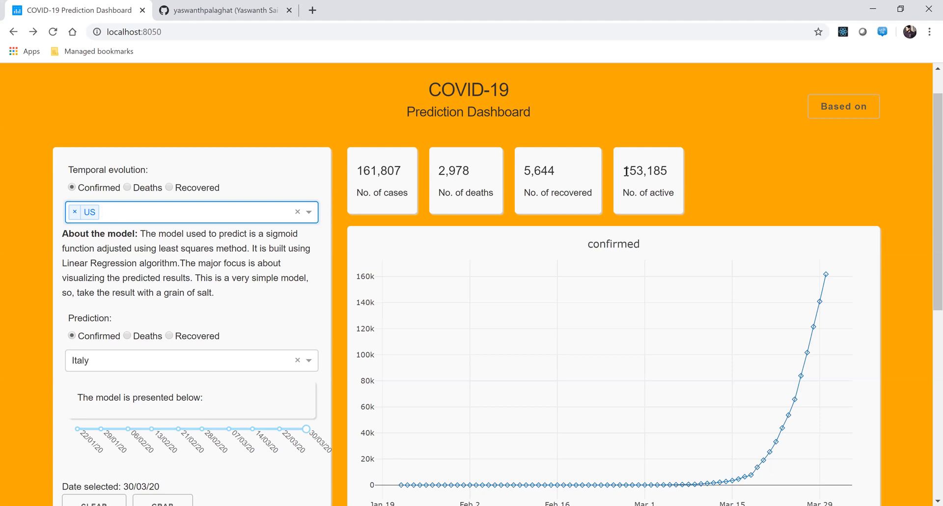
{"action": "mouse_move", "coordinate": [674, 182]}
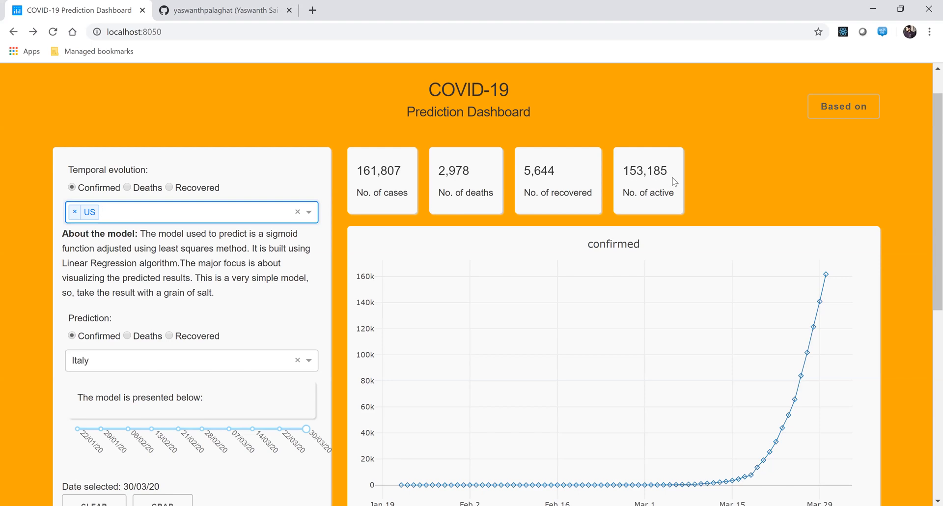
{"action": "mouse_move", "coordinate": [673, 203]}
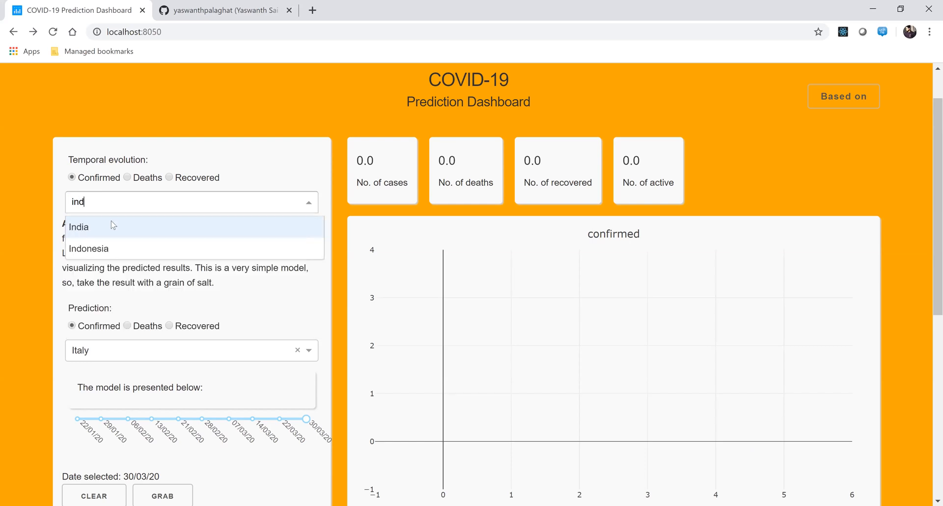
Step: Select India as the sole evolution country, showing 1,251 cases and 32 deaths
{"action": "left_click", "coordinate": [78, 226]}
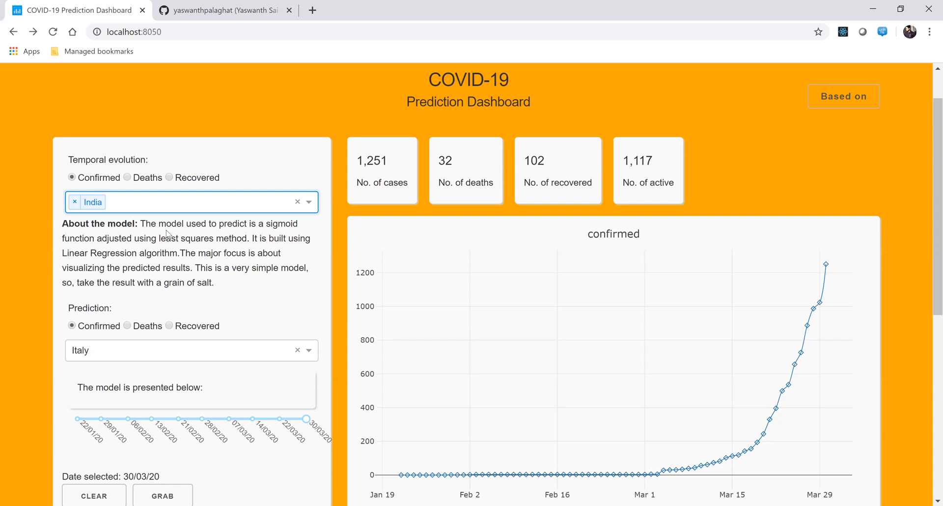
{"action": "mouse_move", "coordinate": [301, 288]}
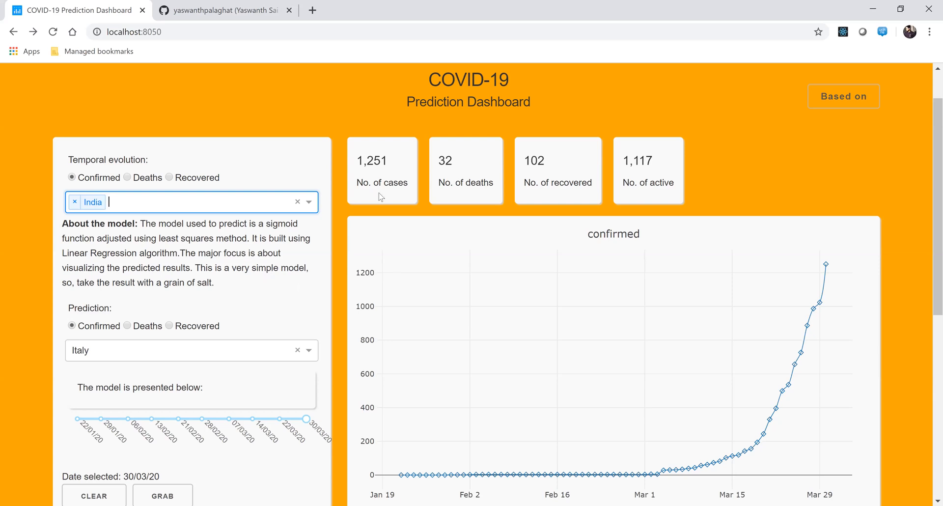
{"action": "mouse_move", "coordinate": [387, 178]}
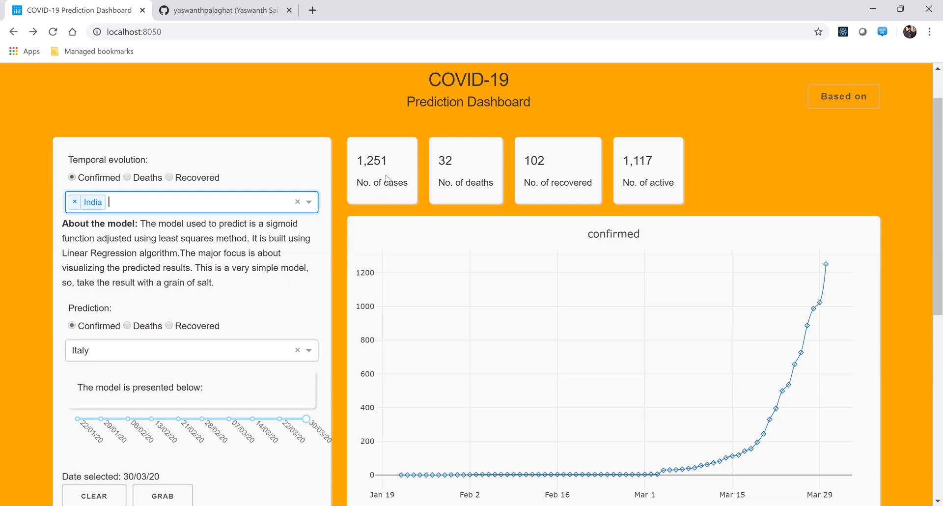
{"action": "mouse_move", "coordinate": [509, 194]}
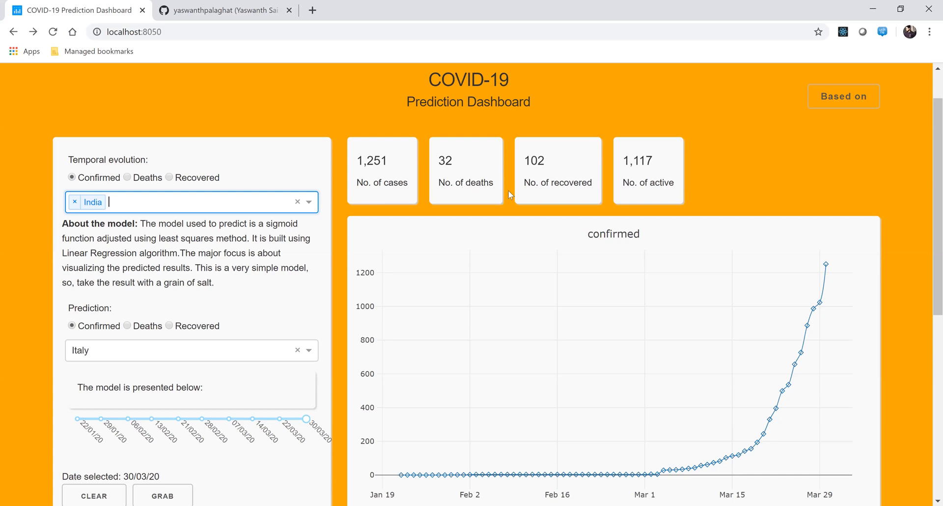
{"action": "mouse_move", "coordinate": [639, 182]}
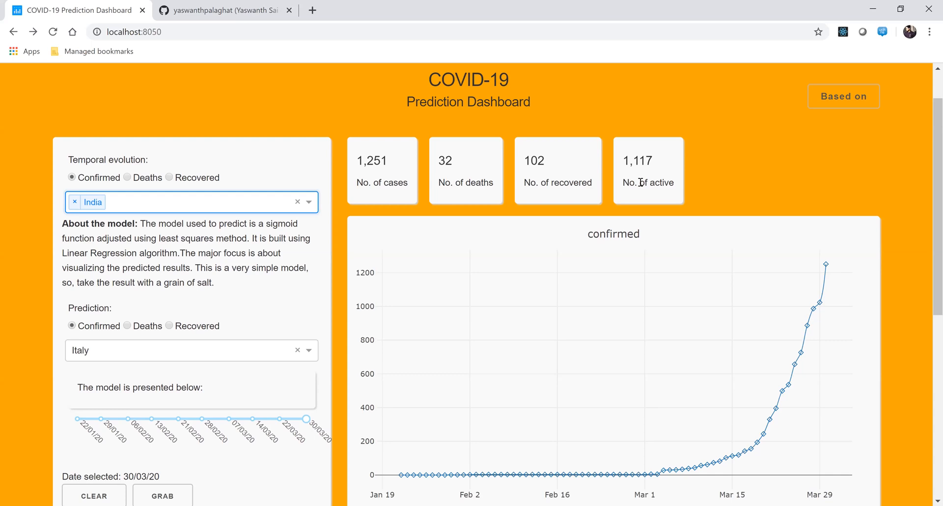
{"action": "mouse_move", "coordinate": [801, 326]}
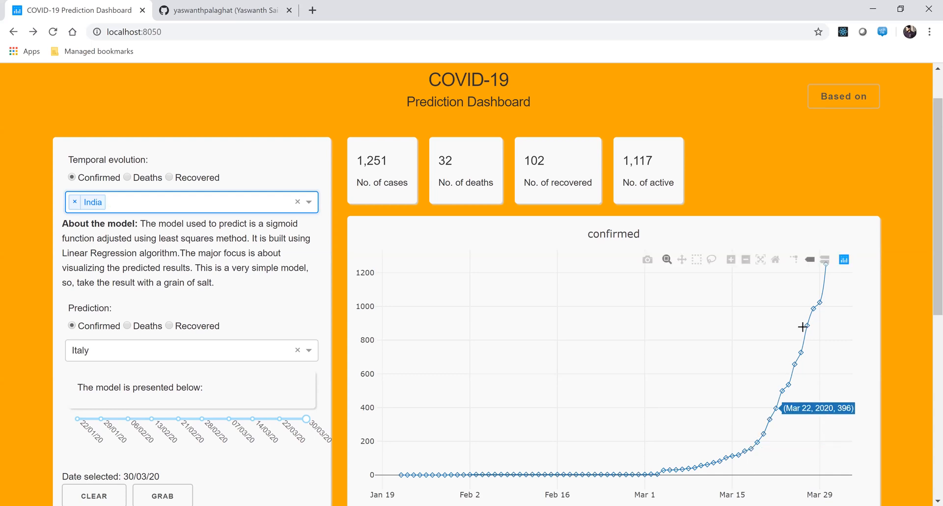
{"action": "mouse_move", "coordinate": [776, 198]}
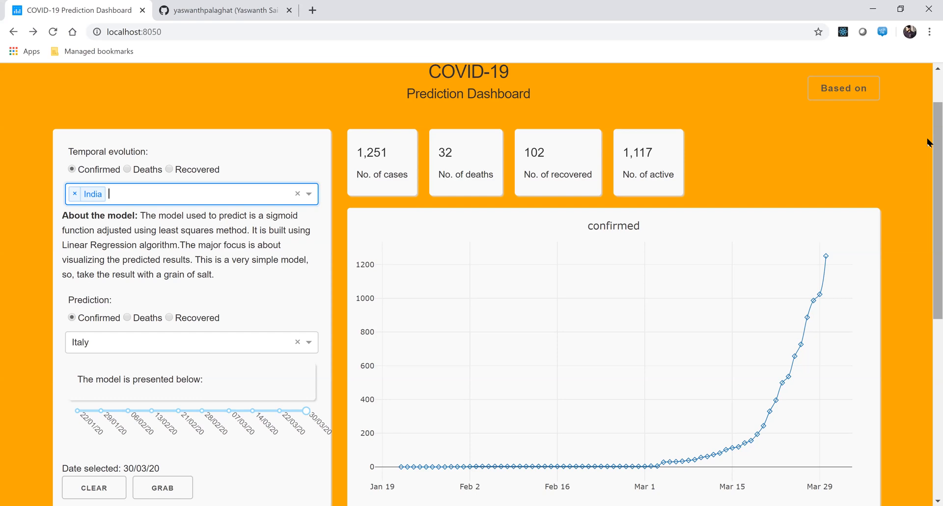
{"action": "mouse_move", "coordinate": [899, 140]}
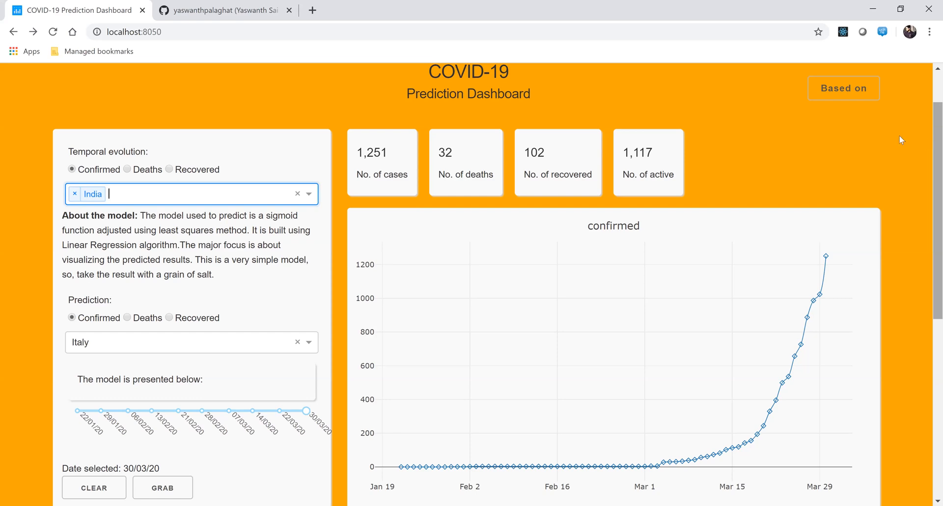
{"action": "mouse_move", "coordinate": [130, 346]}
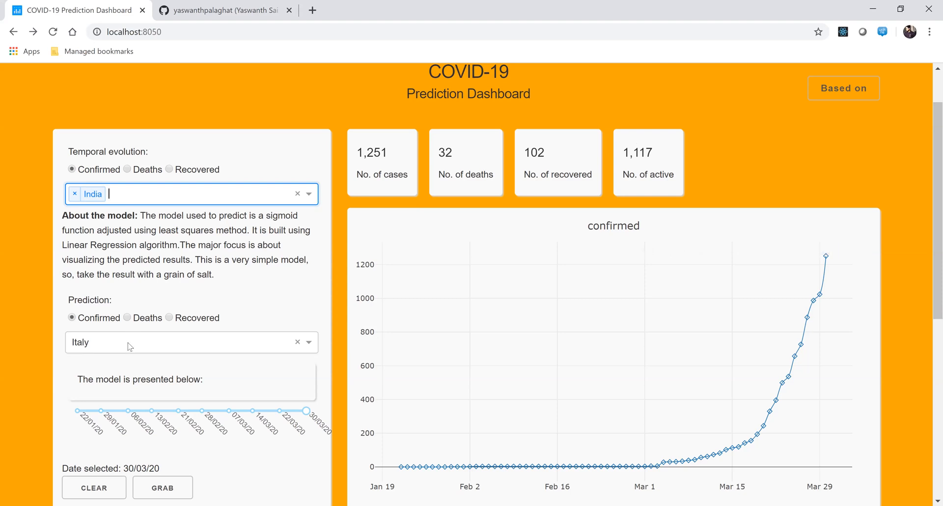
Step: Make India the prediction country and generate its charts: 2,447 projected cases, peak 168
{"action": "left_click", "coordinate": [175, 342]}
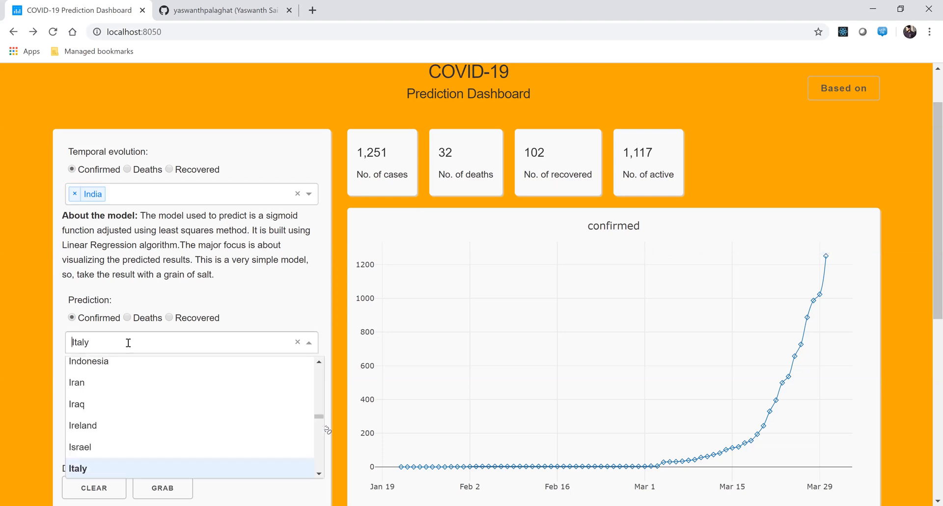
{"action": "type", "text": "in"}
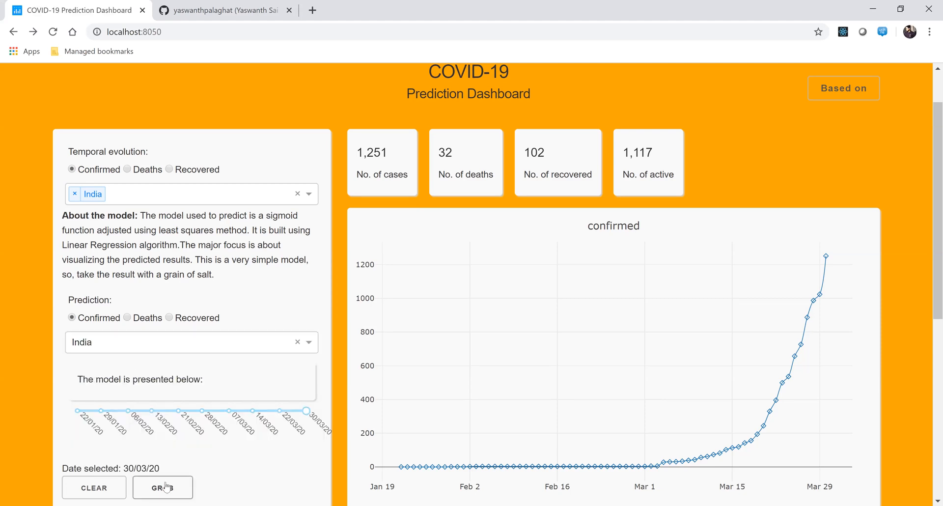
{"action": "left_click", "coordinate": [163, 487]}
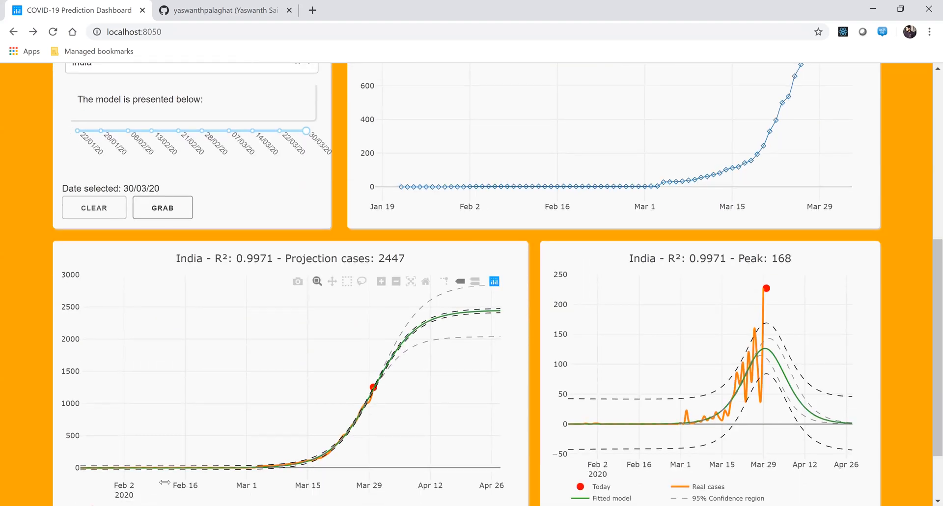
Step: Zoom out on the projection chart and reload to the default five-country view with Italy
{"action": "scroll", "scroll_direction": "down", "scroll_amount": 3}
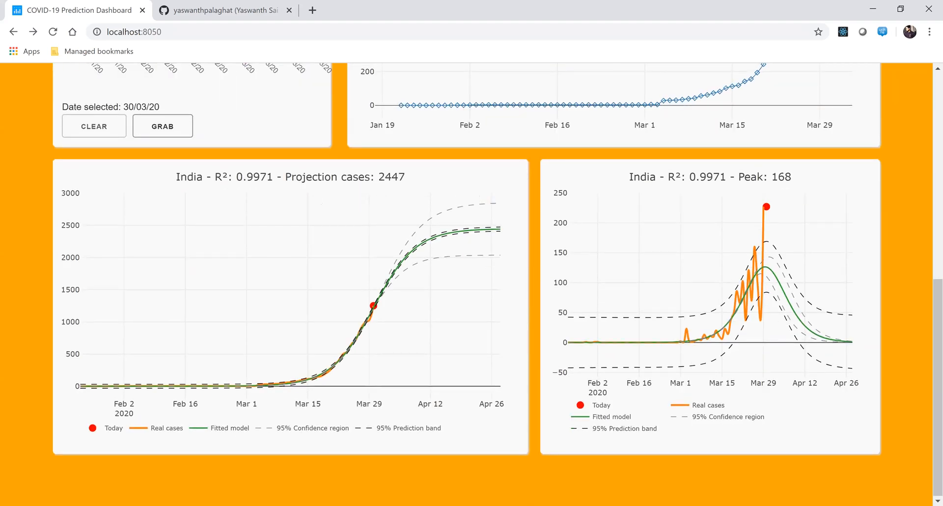
{"action": "mouse_move", "coordinate": [408, 361]}
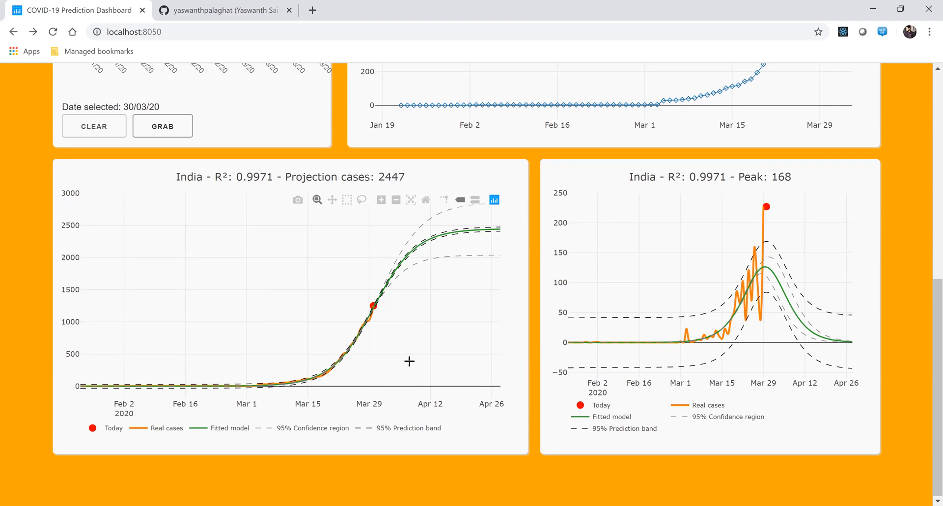
{"action": "mouse_move", "coordinate": [349, 190]}
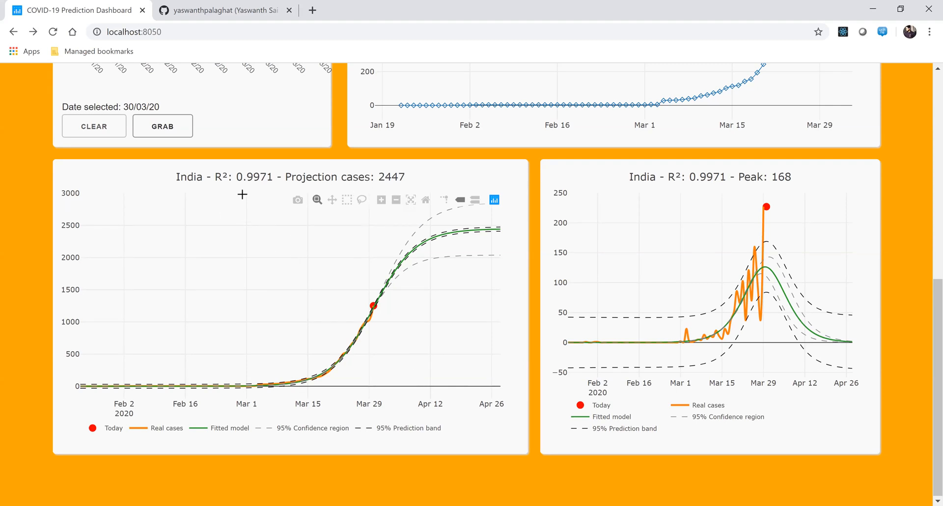
{"action": "mouse_move", "coordinate": [373, 308]}
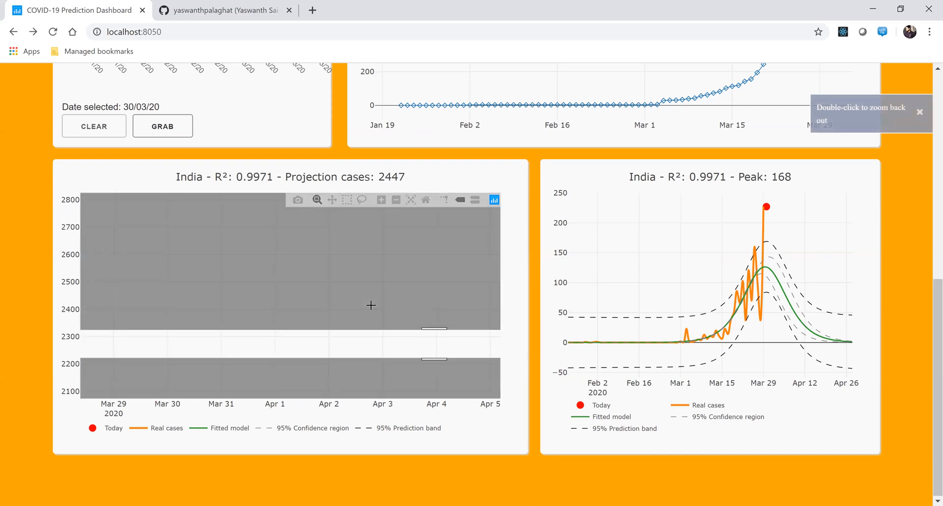
{"action": "left_click", "coordinate": [395, 200]}
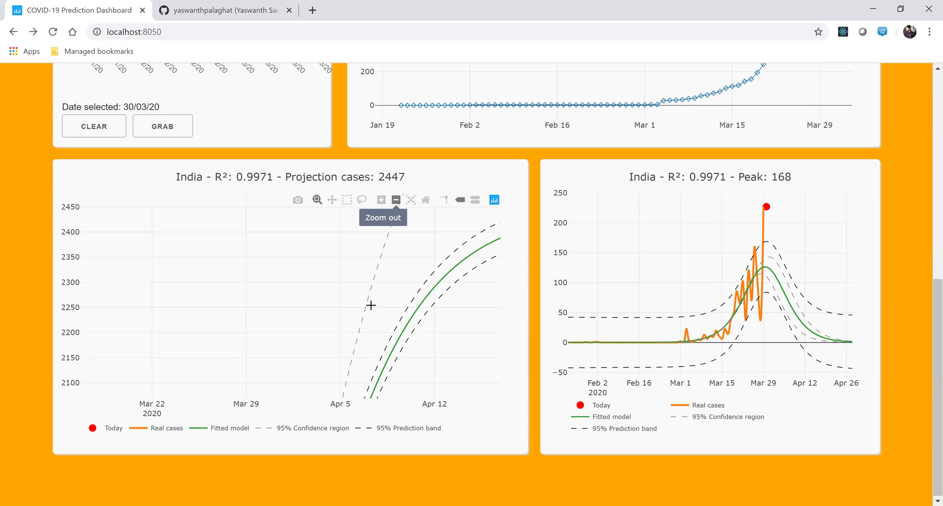
{"action": "left_click", "coordinate": [395, 200]}
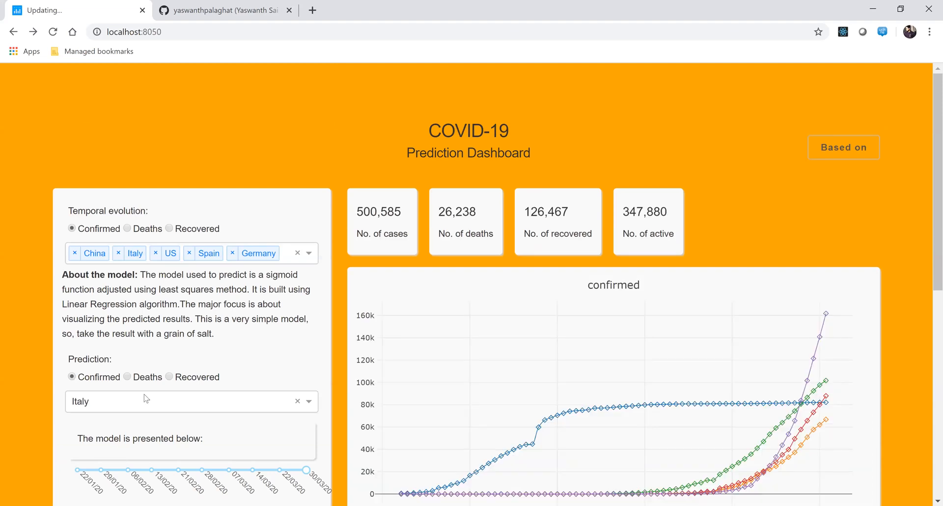
Step: Choose India again as the prediction country and bring its projection and peak charts into view
{"action": "left_click", "coordinate": [175, 401]}
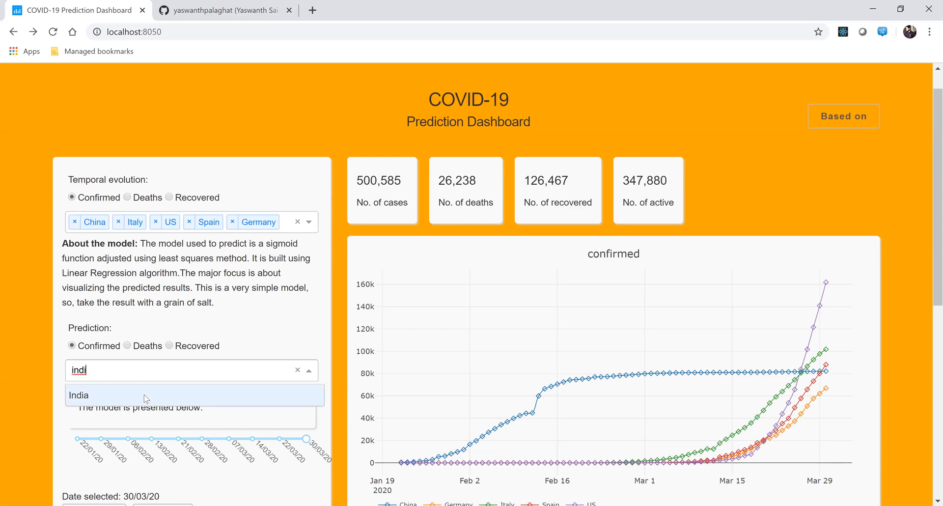
{"action": "left_click", "coordinate": [79, 395]}
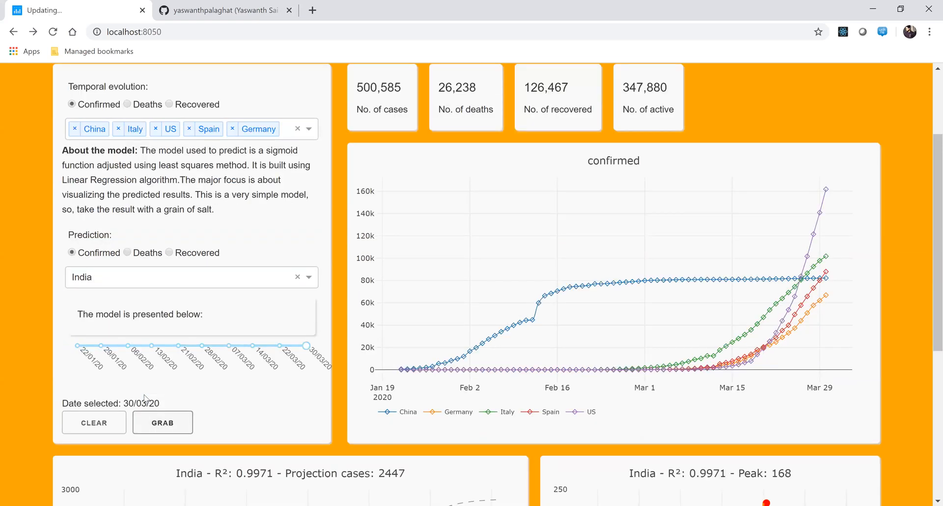
{"action": "scroll", "scroll_direction": "down", "scroll_amount": 3}
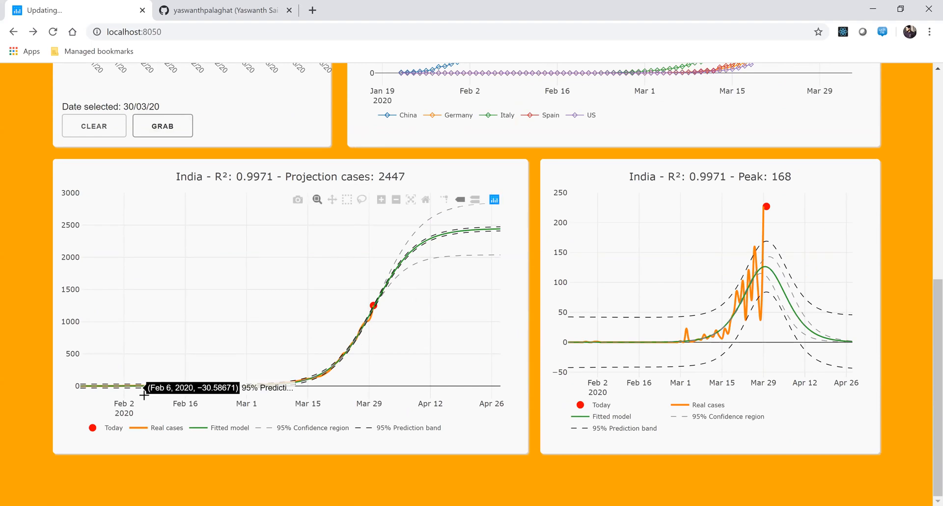
{"action": "scroll", "scroll_direction": "down", "scroll_amount": 3}
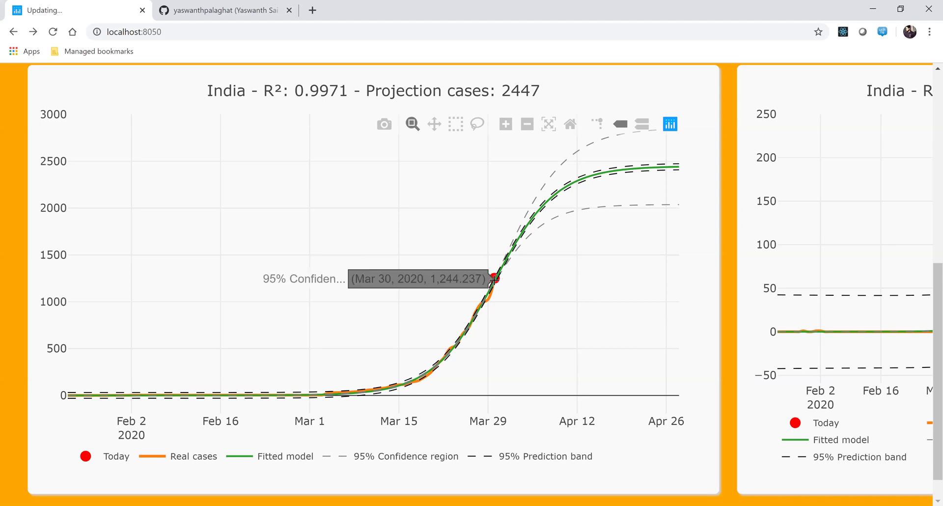
{"action": "mouse_move", "coordinate": [539, 262]}
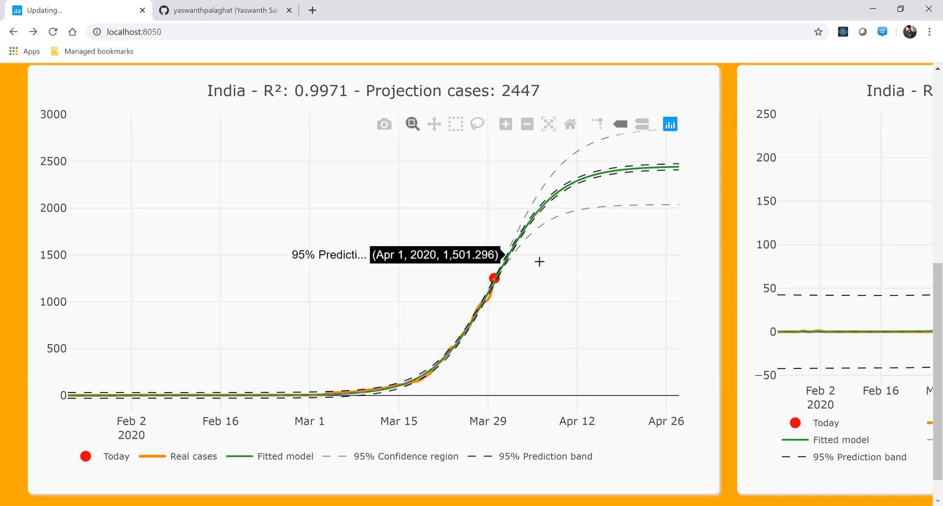
{"action": "mouse_move", "coordinate": [576, 351]}
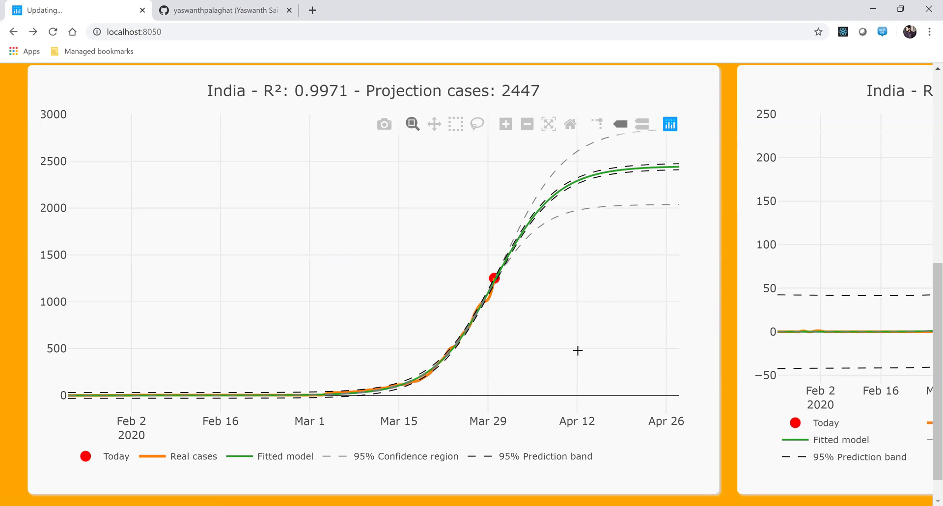
{"action": "mouse_move", "coordinate": [578, 179]}
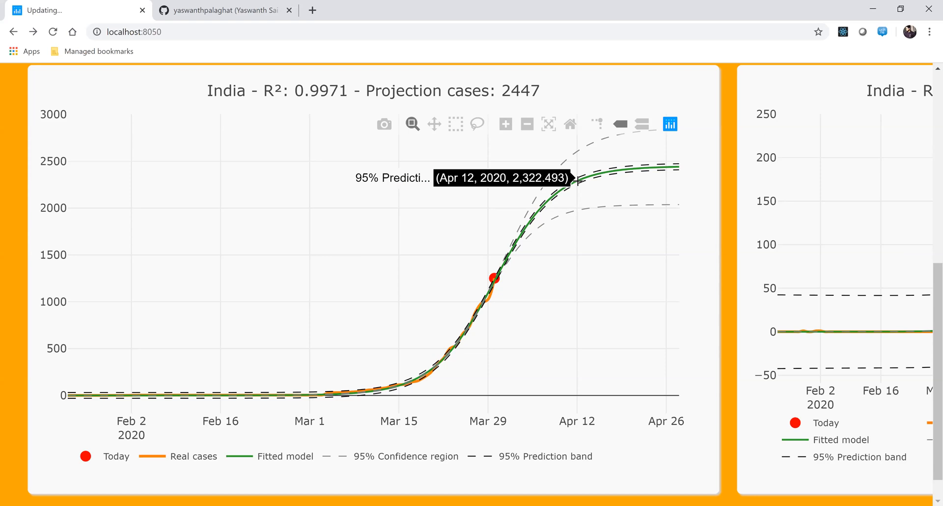
{"action": "mouse_move", "coordinate": [679, 229]}
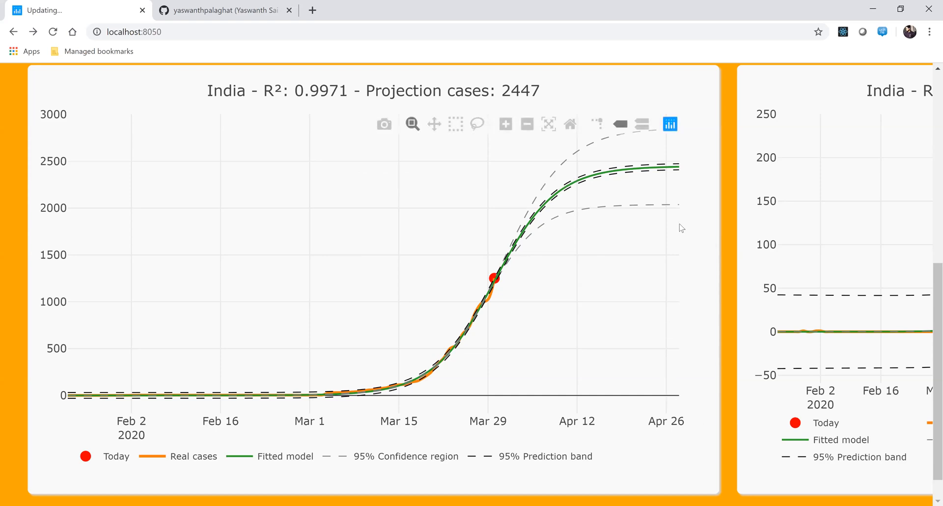
{"action": "mouse_move", "coordinate": [675, 165]}
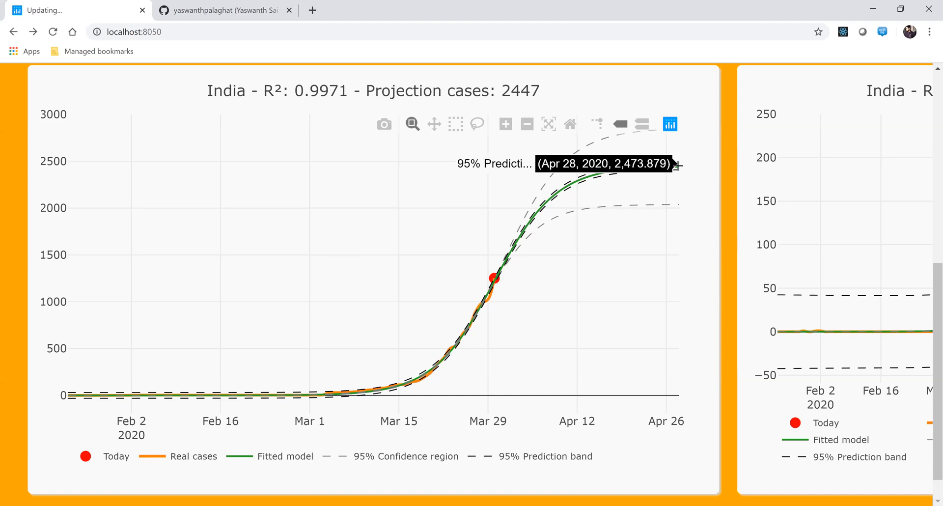
{"action": "mouse_move", "coordinate": [621, 287]}
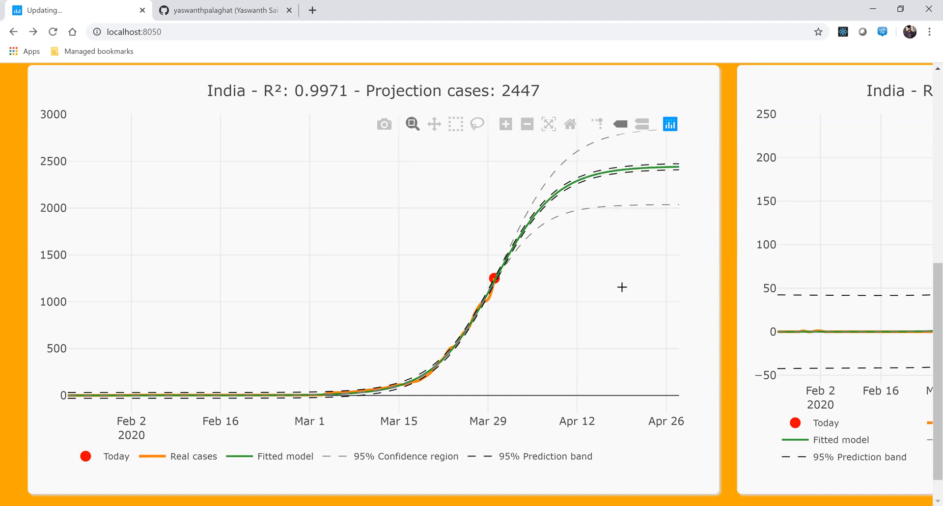
{"action": "mouse_move", "coordinate": [243, 316]}
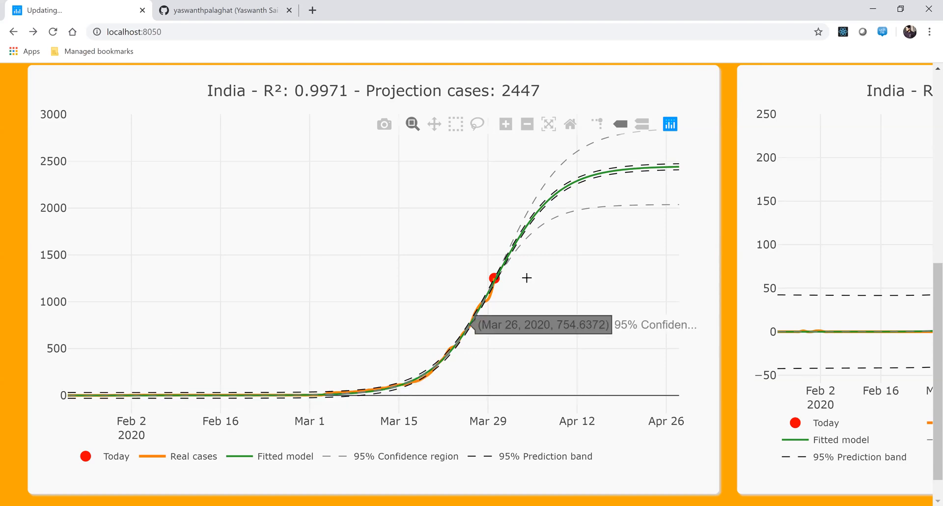
{"action": "mouse_move", "coordinate": [679, 170]}
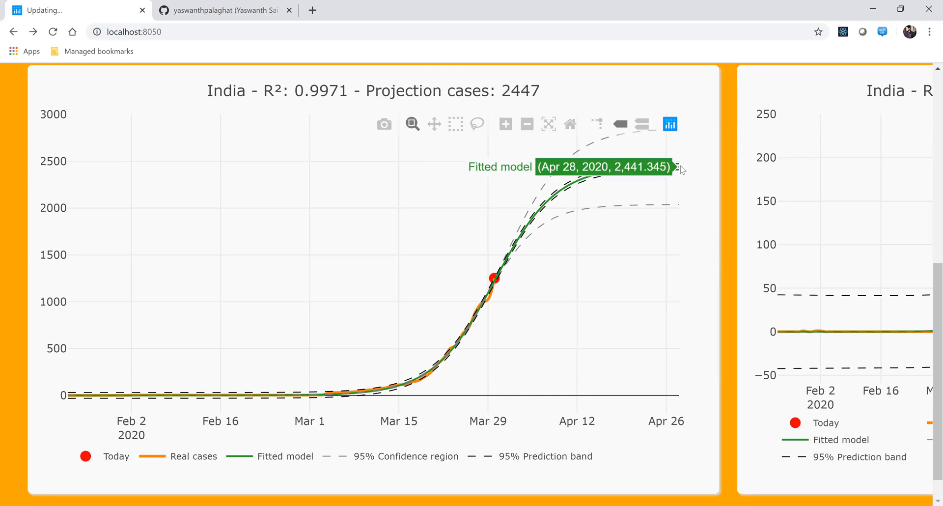
{"action": "mouse_move", "coordinate": [676, 171]}
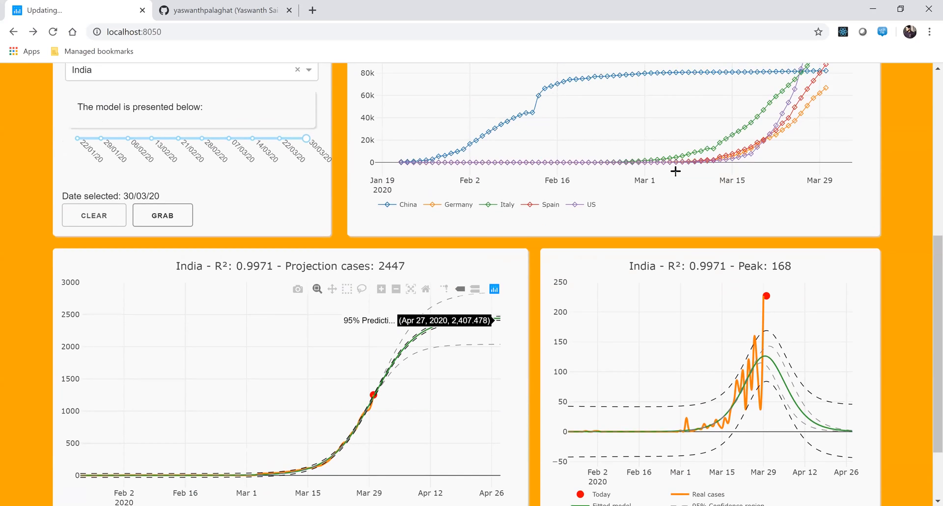
{"action": "scroll", "scroll_direction": "up", "scroll_amount": 3}
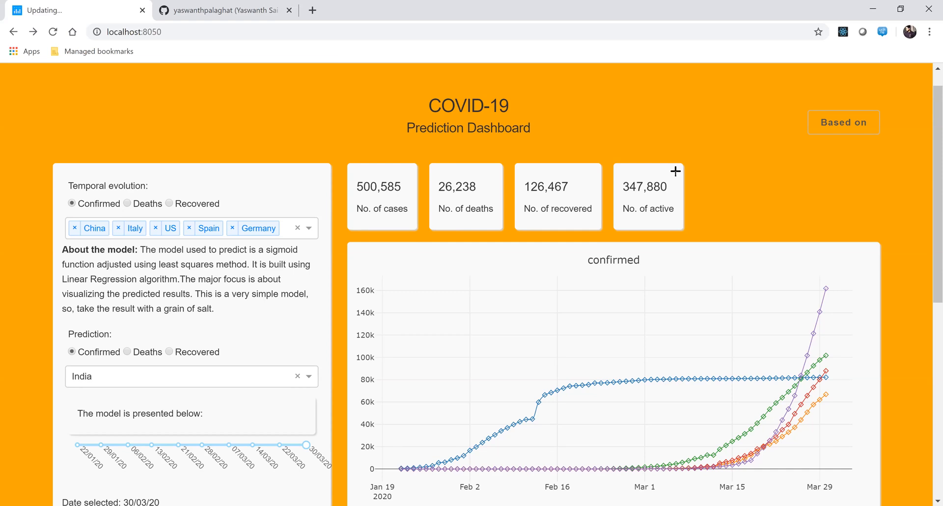
{"action": "scroll", "scroll_direction": "down", "scroll_amount": 3}
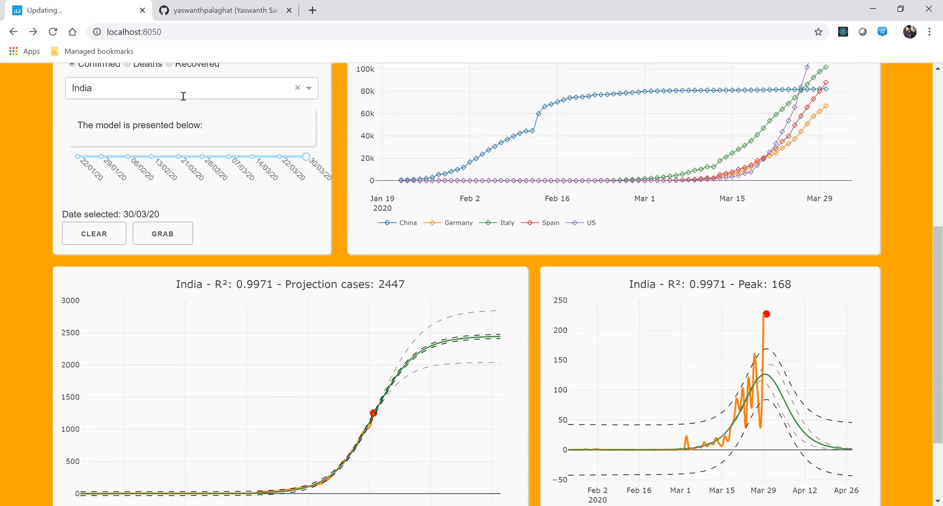
Step: Make US the prediction country so the peak chart shows 21,318 with R² 0.9997
{"action": "type", "text": "us"}
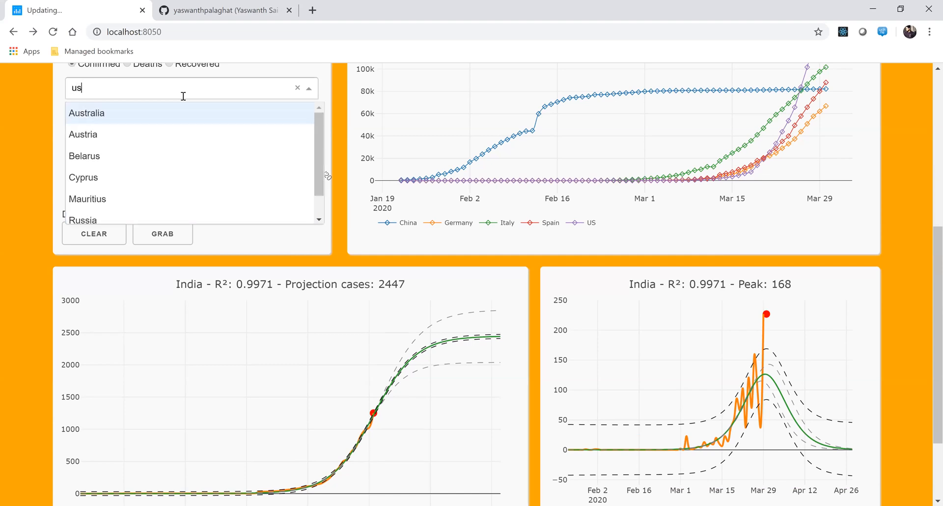
{"action": "scroll", "scroll_direction": "down", "scroll_amount": 3}
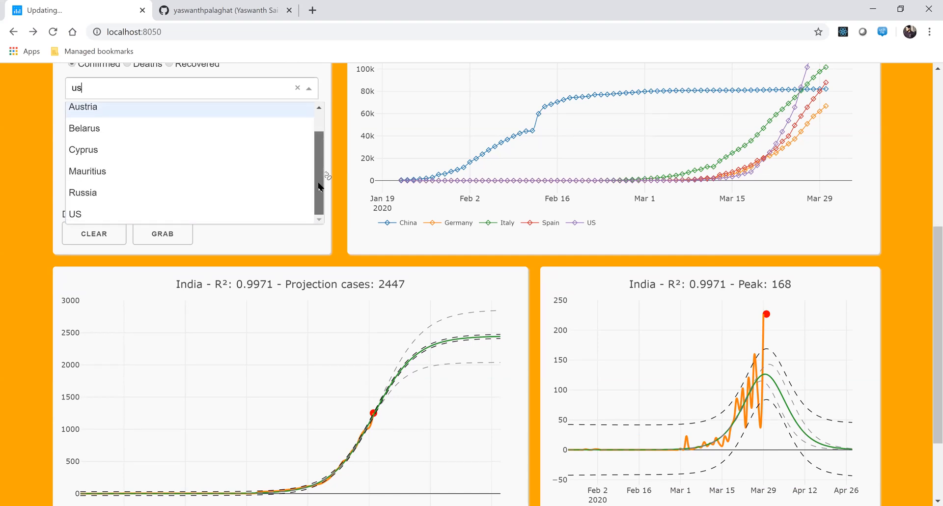
{"action": "left_click", "coordinate": [74, 214]}
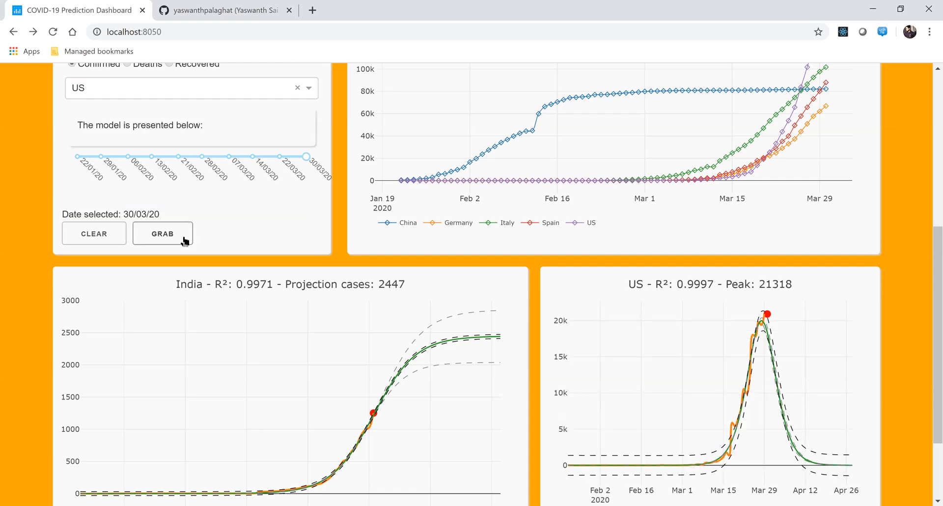
{"action": "mouse_move", "coordinate": [166, 241]}
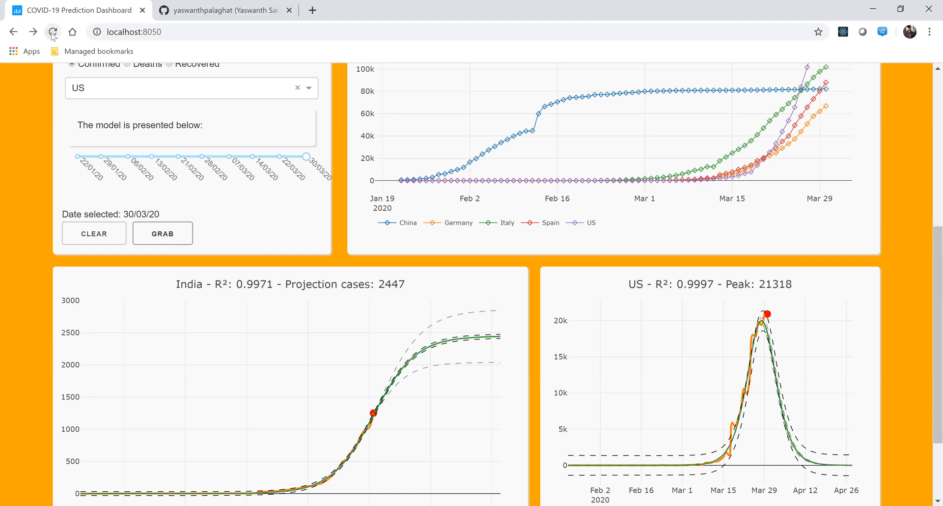
Step: Reload the dashboard and re-select US, giving projection 264,601 and peak 21,318 in both charts
{"action": "left_click", "coordinate": [53, 32]}
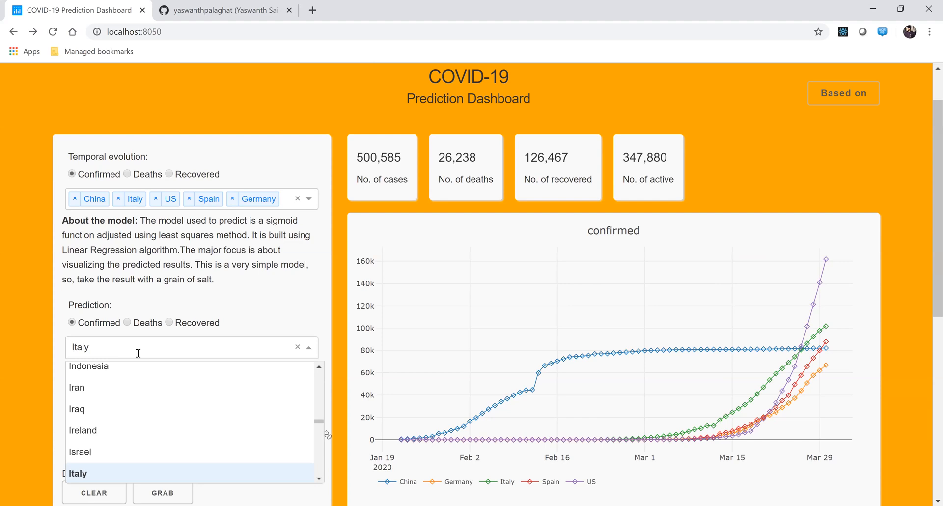
{"action": "type", "text": "us"}
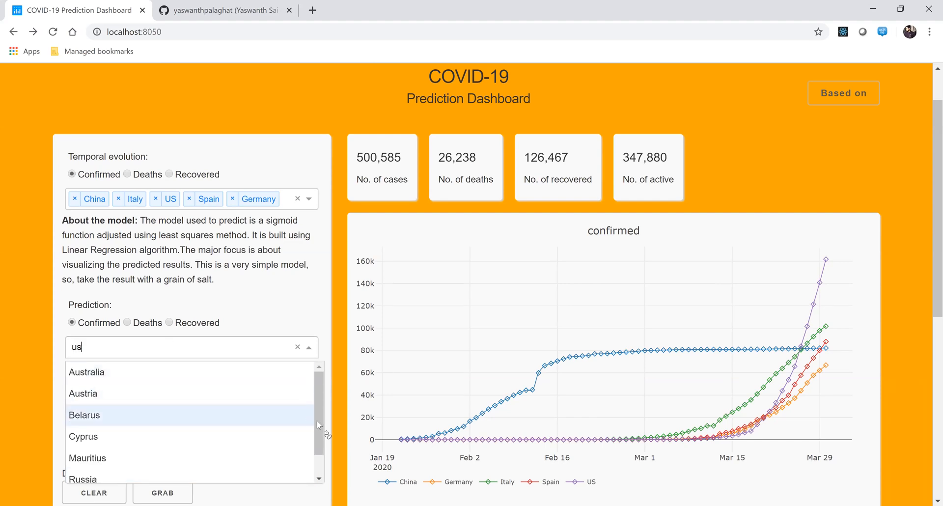
{"action": "scroll", "scroll_direction": "down", "scroll_amount": 3}
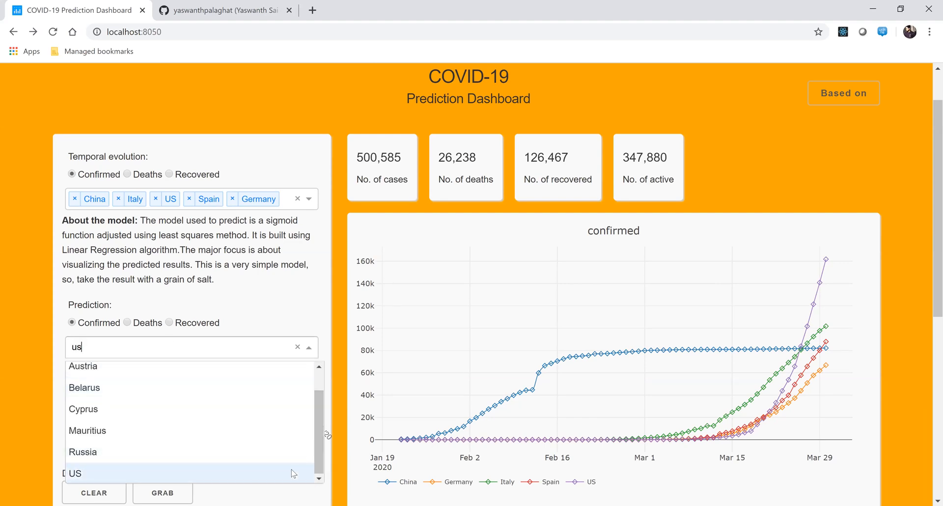
{"action": "left_click", "coordinate": [78, 473]}
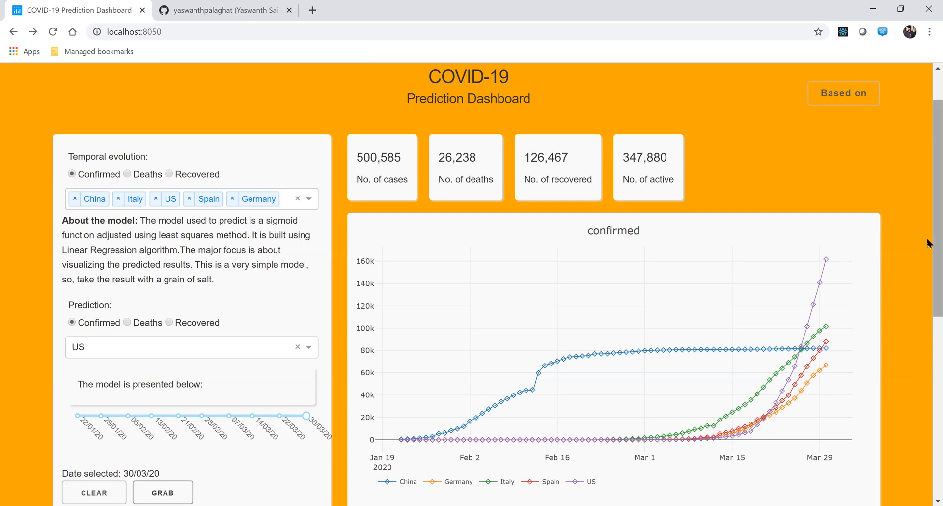
{"action": "scroll", "scroll_direction": "down", "scroll_amount": 3}
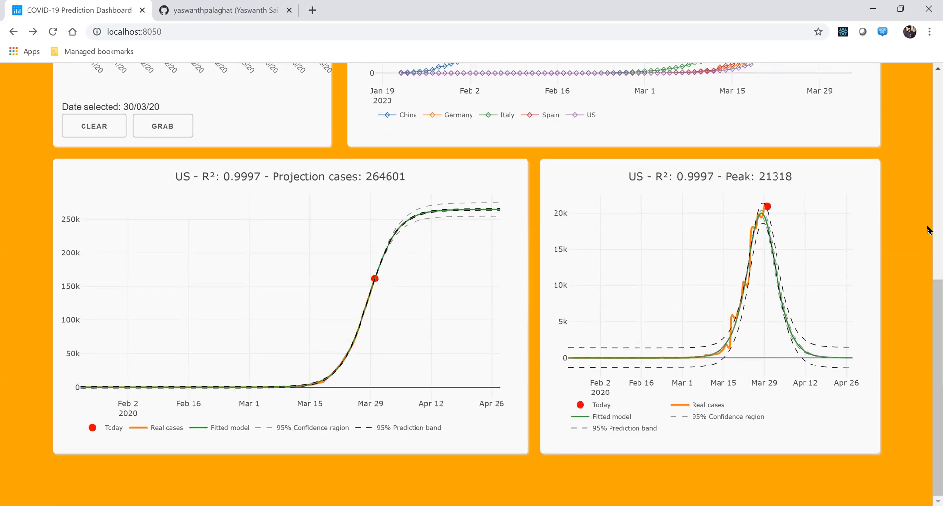
{"action": "scroll", "scroll_direction": "up", "scroll_amount": 3}
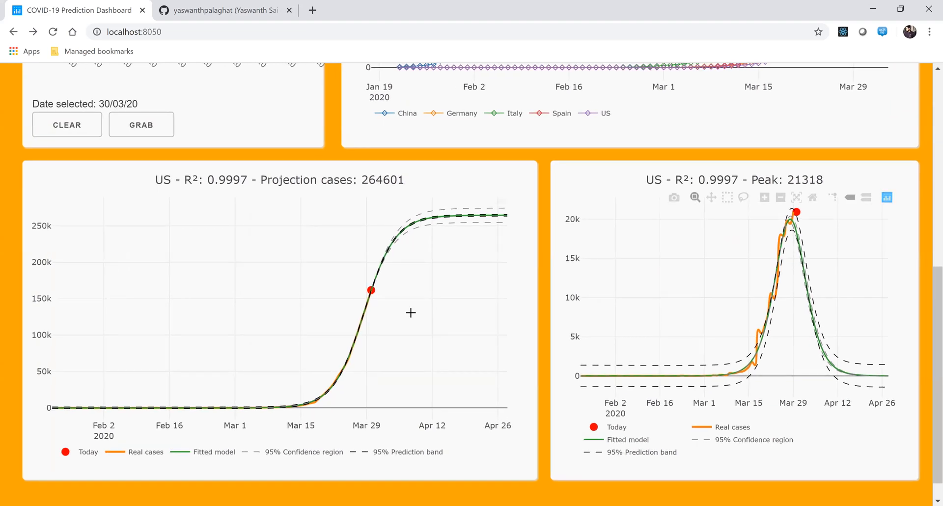
{"action": "mouse_move", "coordinate": [372, 291]}
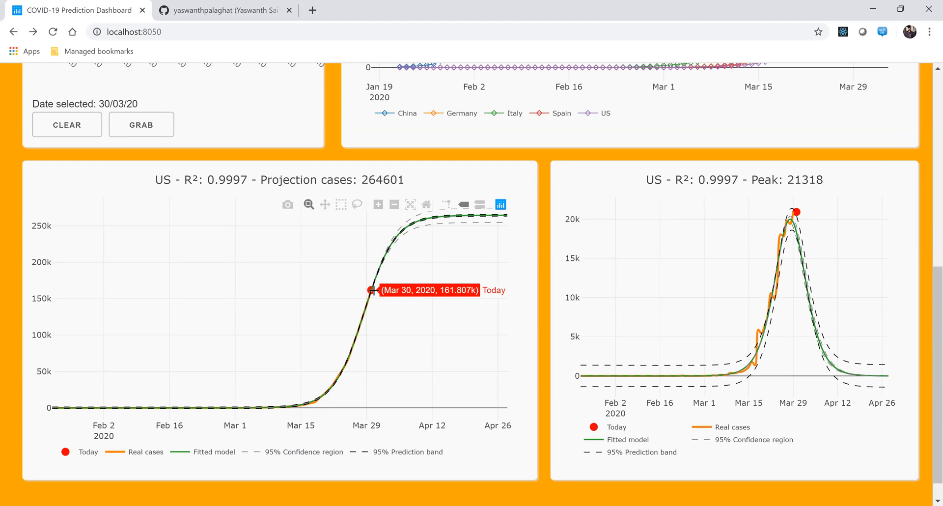
{"action": "mouse_move", "coordinate": [402, 353]}
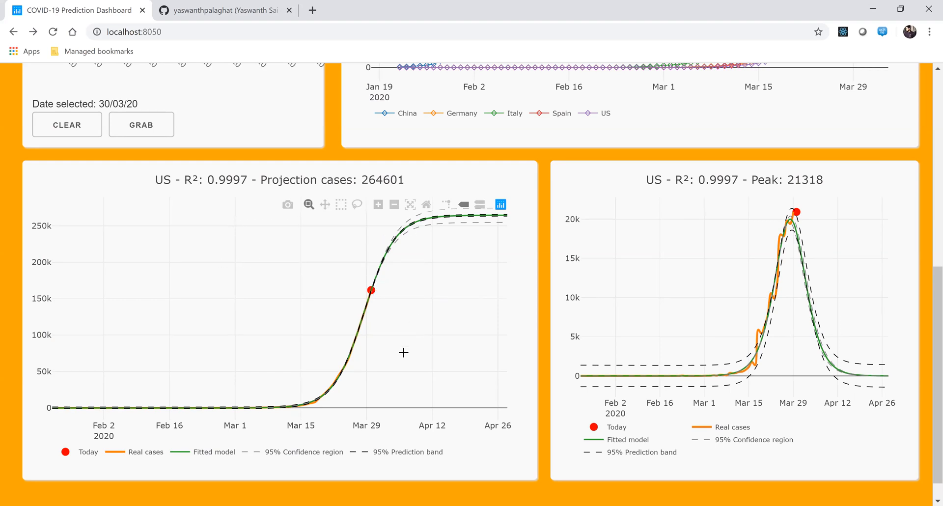
{"action": "mouse_move", "coordinate": [414, 380]}
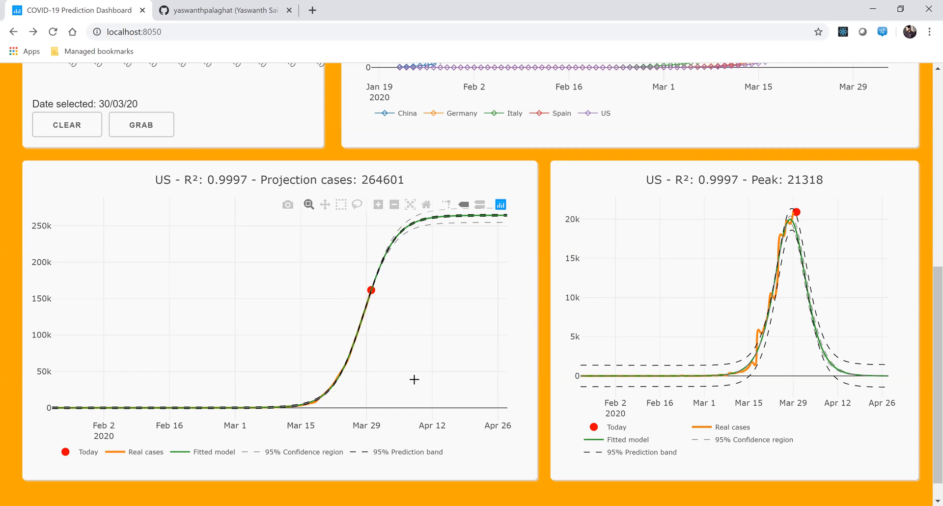
{"action": "mouse_move", "coordinate": [432, 216]}
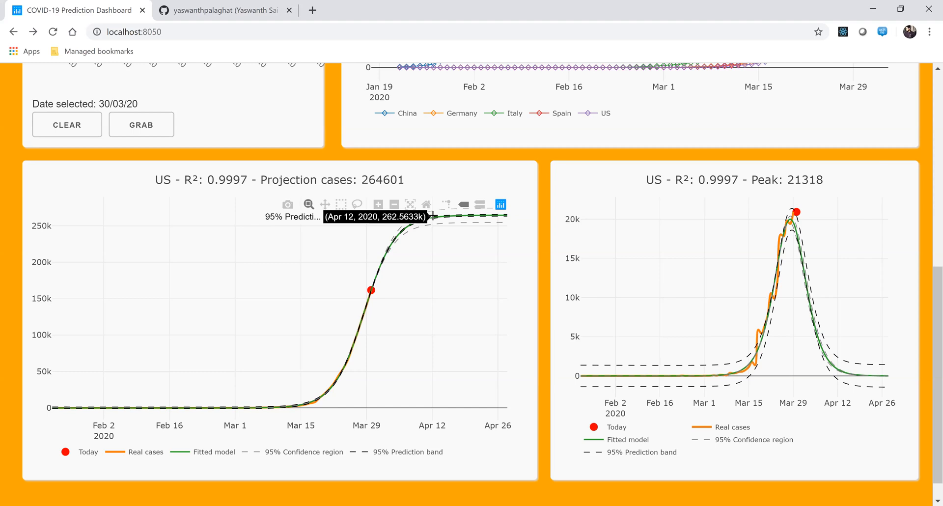
{"action": "mouse_move", "coordinate": [504, 216]}
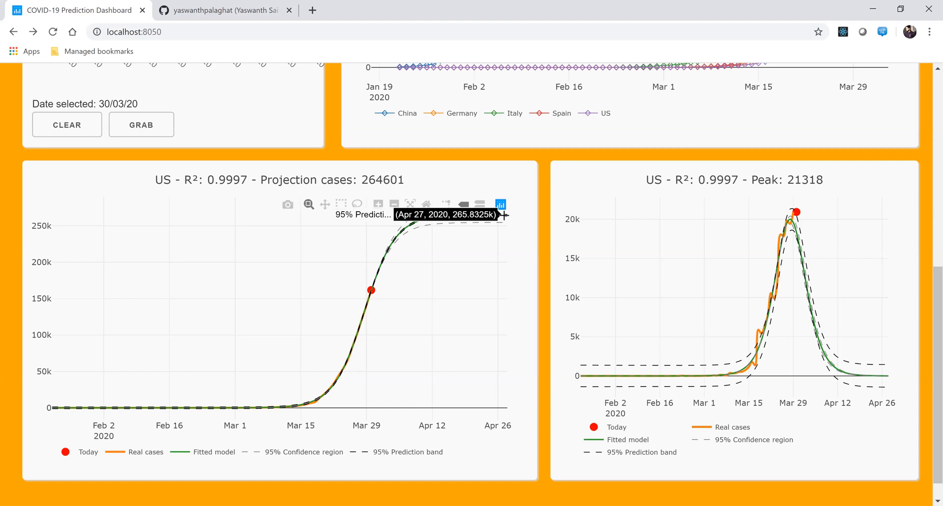
{"action": "mouse_move", "coordinate": [532, 312]}
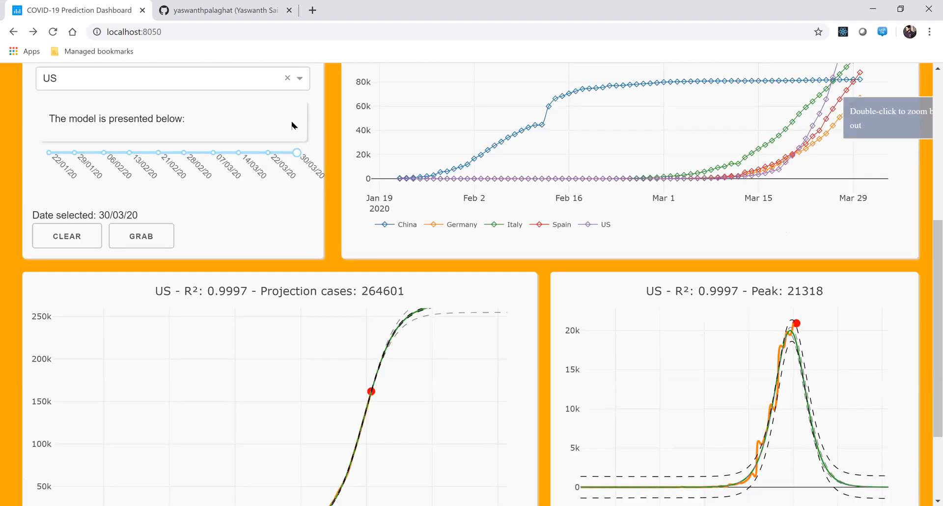
Step: Select Italy as the prediction country in place of US
{"action": "scroll", "scroll_direction": "up", "scroll_amount": 3}
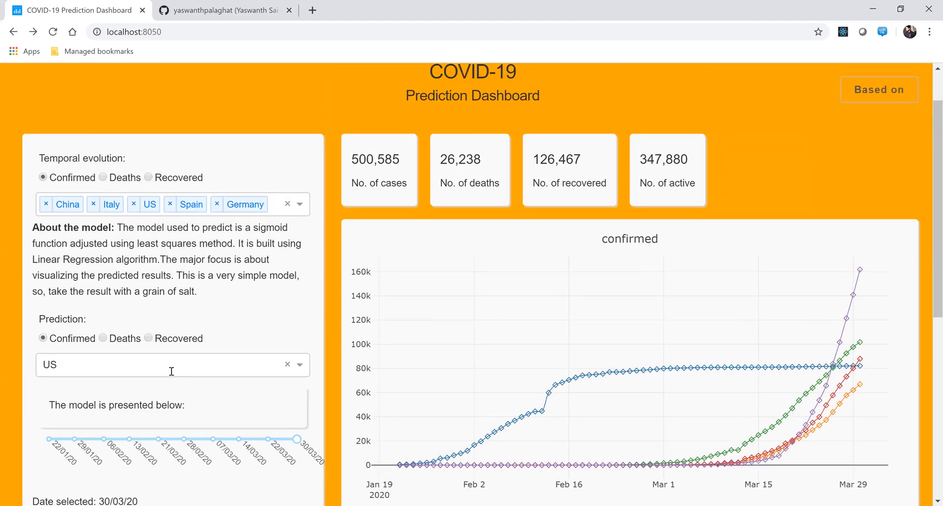
{"action": "type", "text": "ital"}
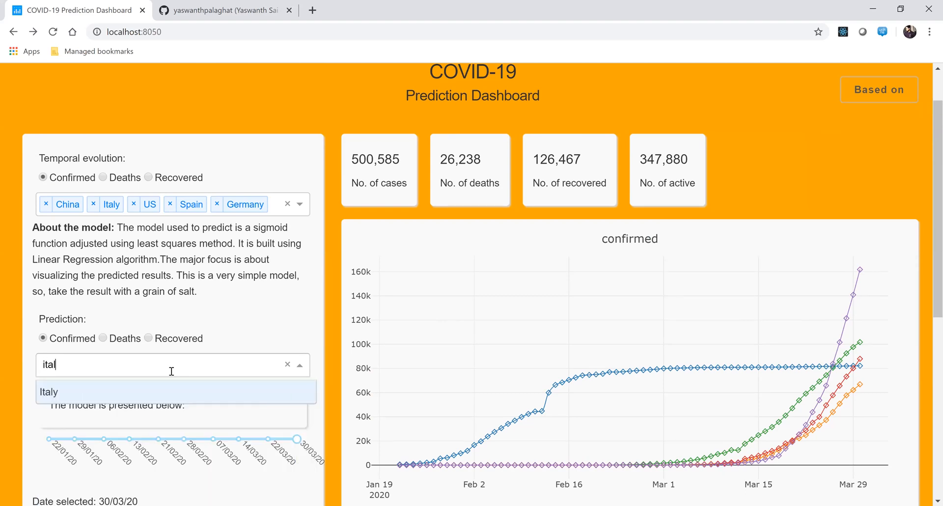
{"action": "left_click", "coordinate": [49, 392]}
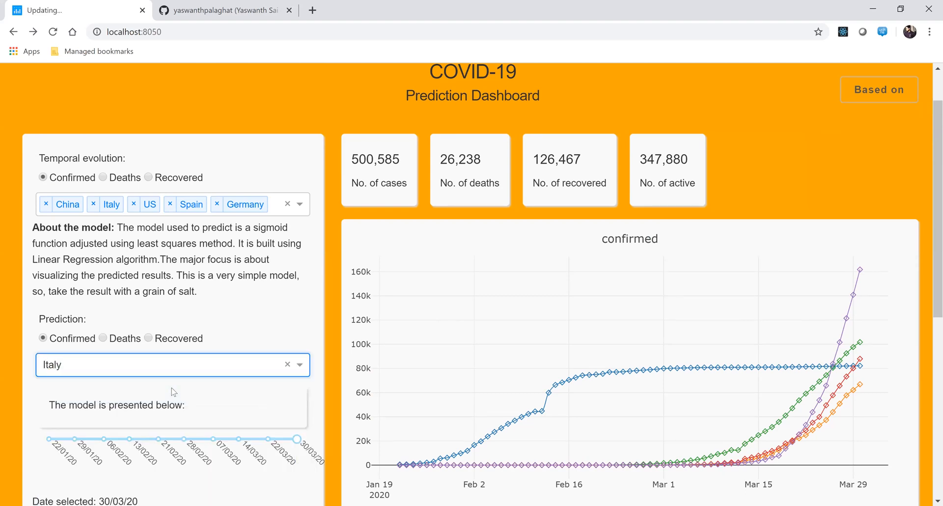
{"action": "scroll", "scroll_direction": "down", "scroll_amount": 3}
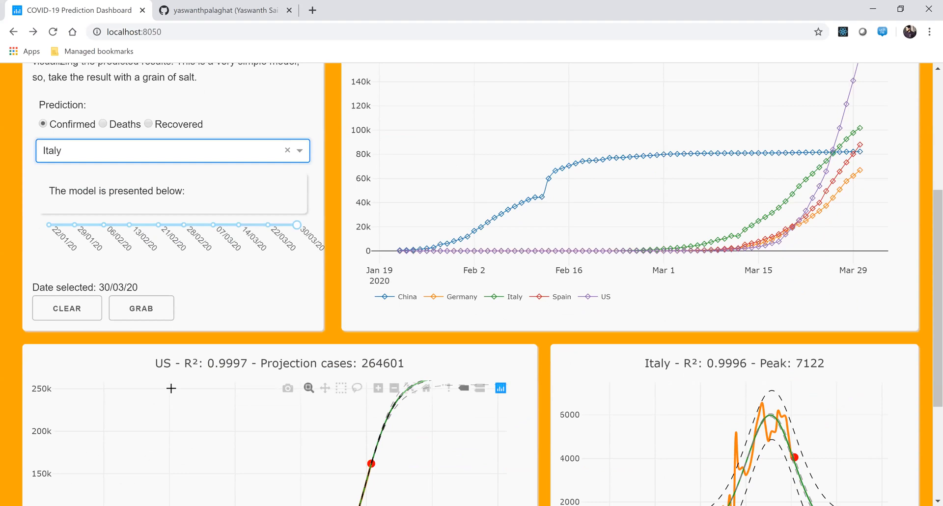
{"action": "scroll", "scroll_direction": "down", "scroll_amount": 3}
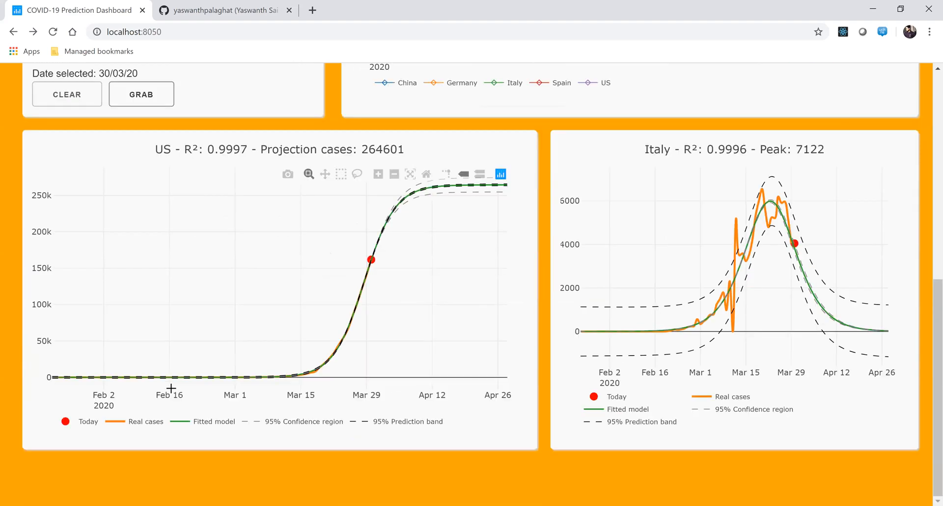
{"action": "mouse_move", "coordinate": [83, 366]}
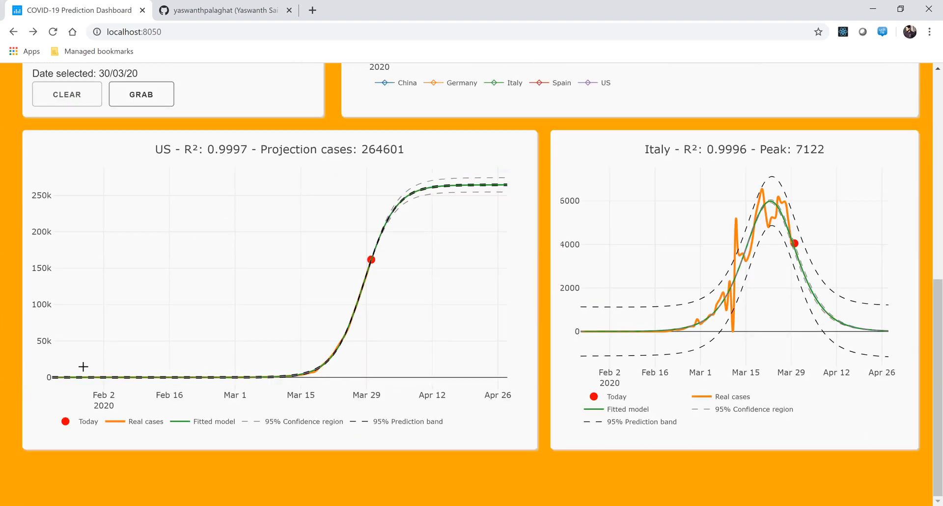
Step: Load Italy's charts showing 128,725 projected cases and a 7,122 peak, R² 0.9996
{"action": "left_click", "coordinate": [51, 32]}
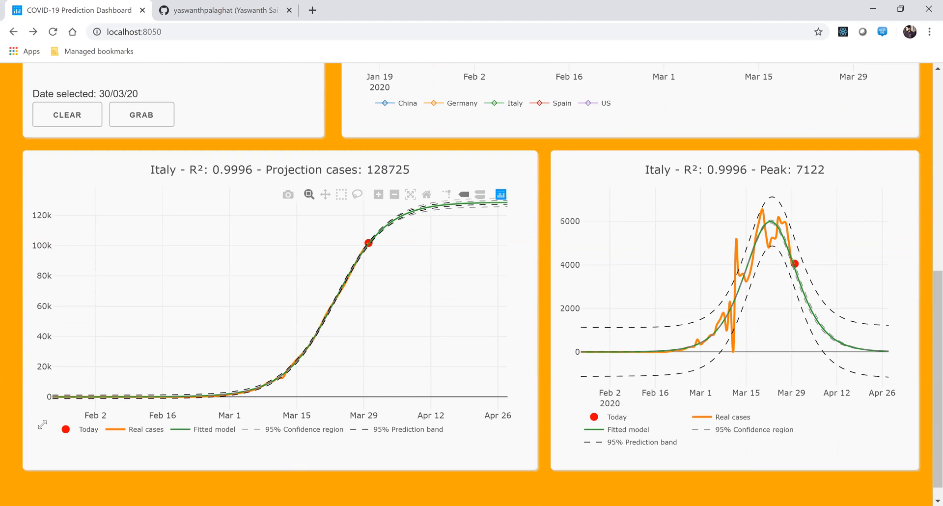
{"action": "mouse_move", "coordinate": [369, 243]}
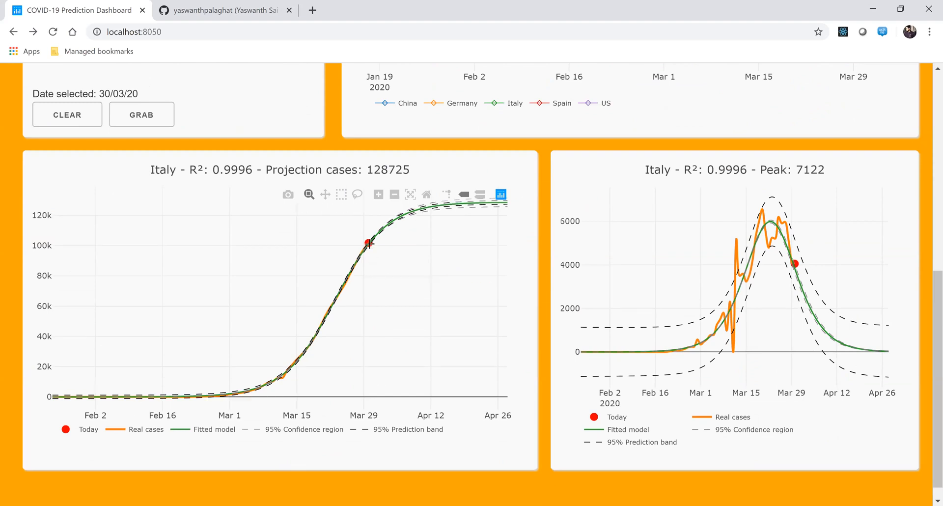
{"action": "mouse_move", "coordinate": [370, 243]}
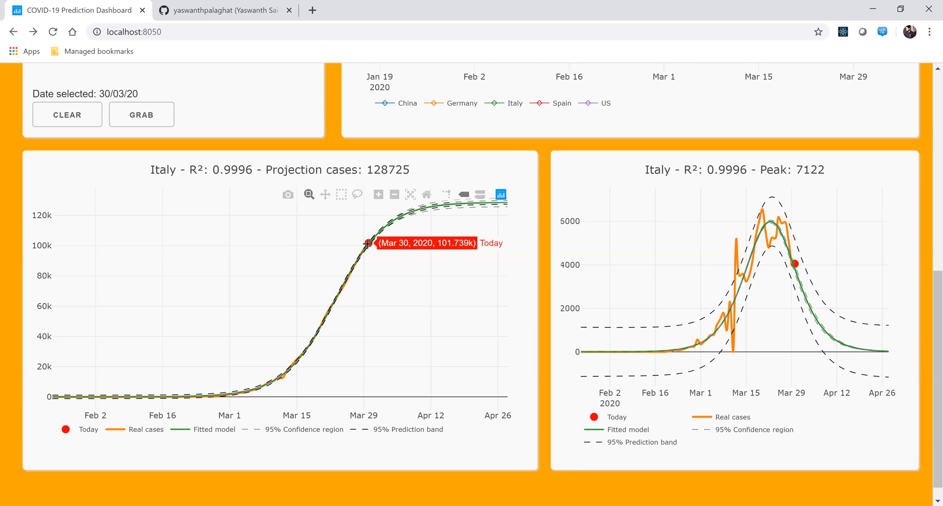
{"action": "mouse_move", "coordinate": [440, 300]}
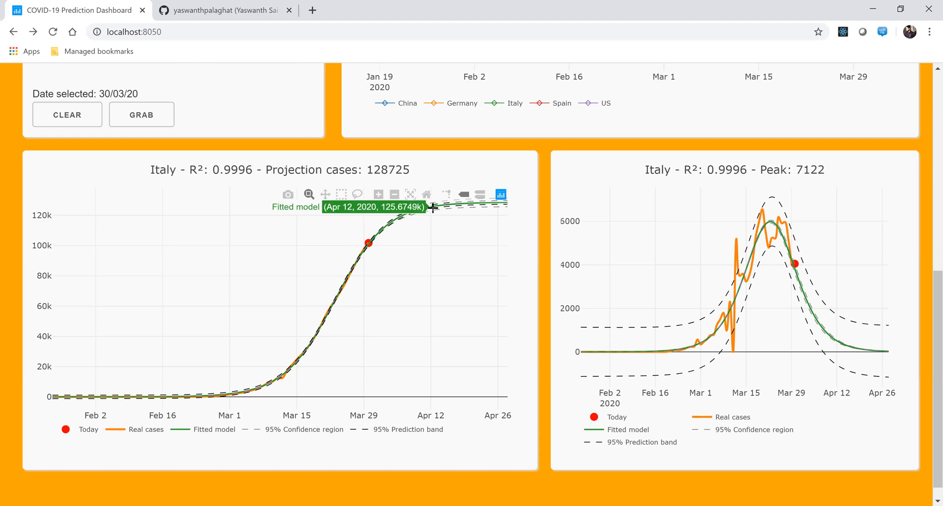
{"action": "mouse_move", "coordinate": [540, 248]}
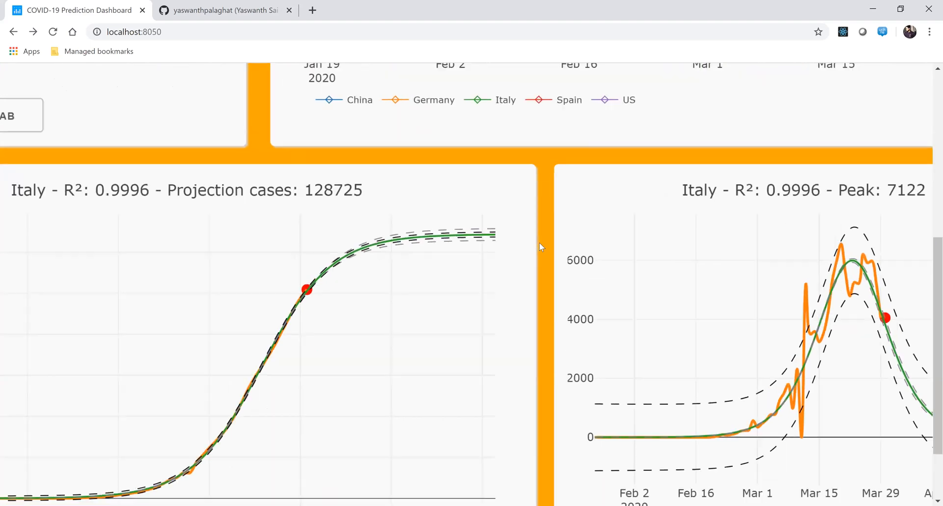
{"action": "scroll", "scroll_direction": "down", "scroll_amount": 3}
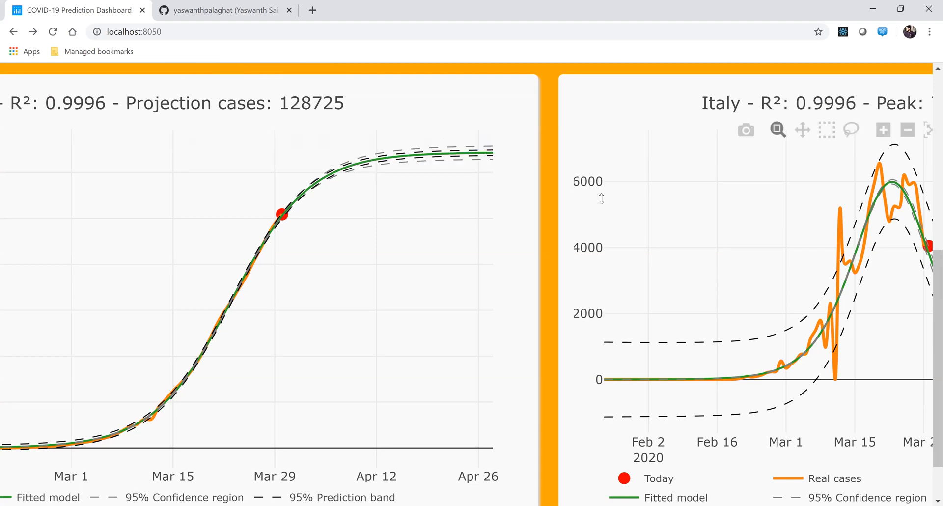
{"action": "scroll", "scroll_direction": "up", "scroll_amount": 3}
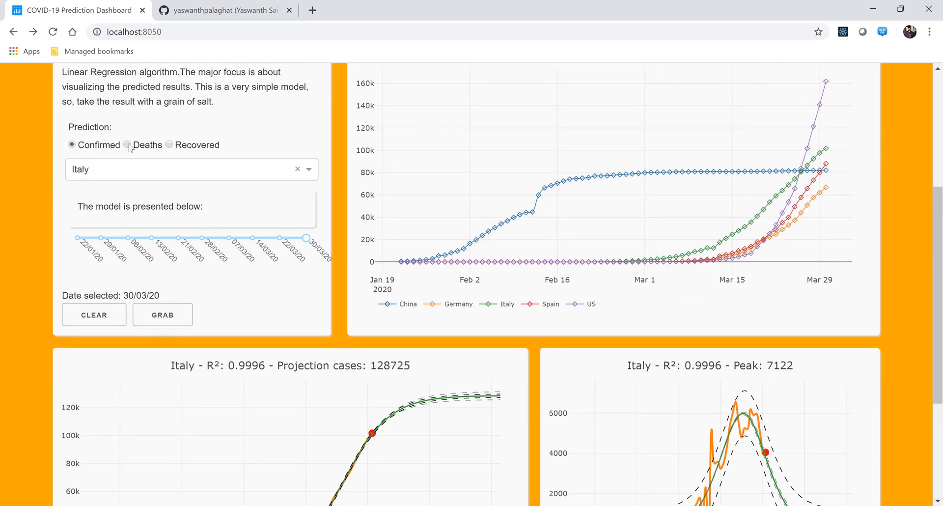
Step: Switch Italy's prediction to deaths: projected 15,994 with a peak of 926
{"action": "left_click", "coordinate": [128, 146]}
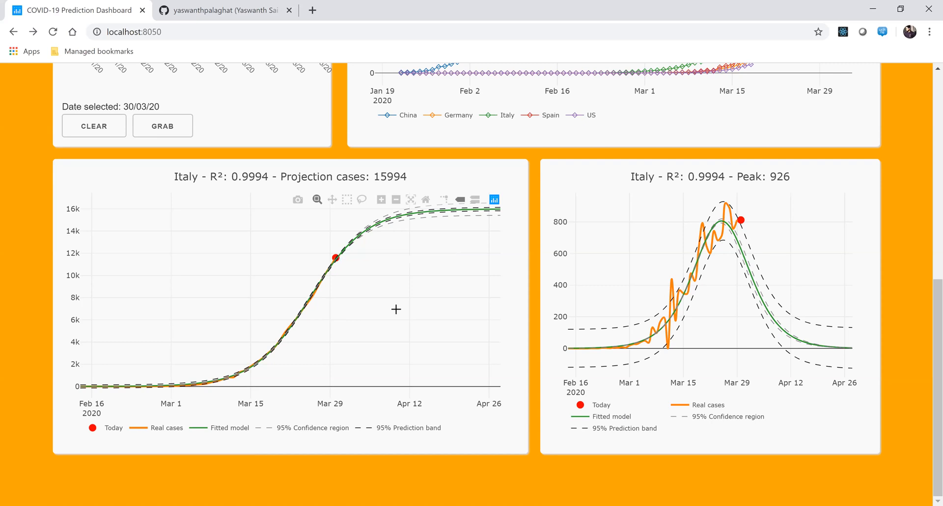
{"action": "mouse_move", "coordinate": [411, 212]}
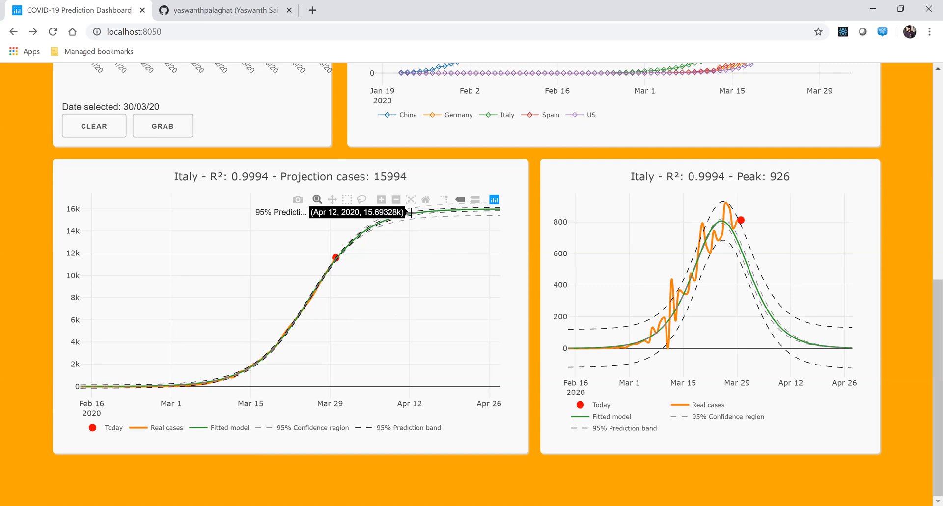
{"action": "mouse_move", "coordinate": [502, 219]}
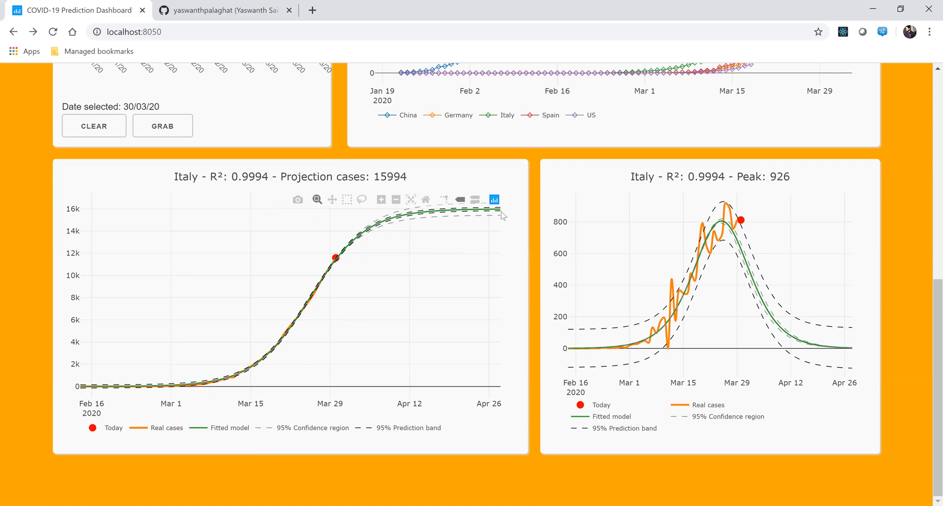
{"action": "mouse_move", "coordinate": [501, 214]}
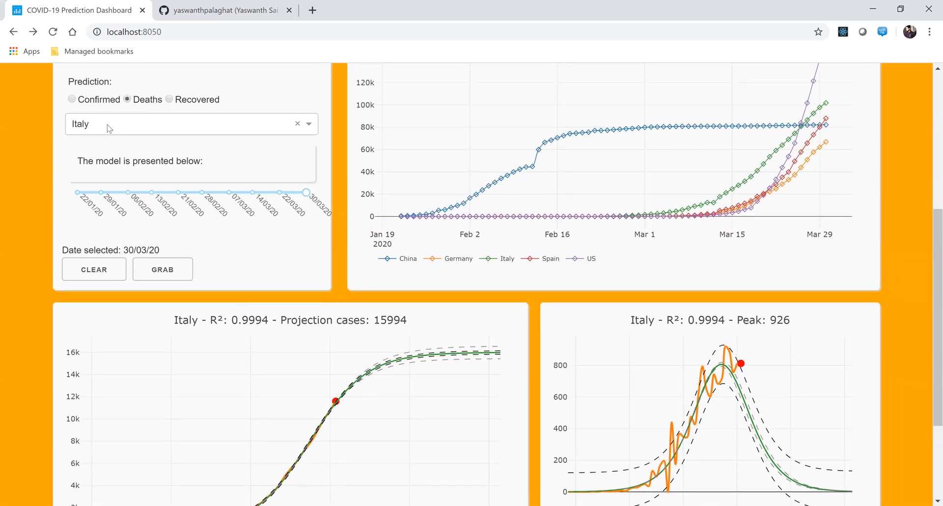
Step: Make India the deaths prediction country: projected 68 deaths, peak 6, R² 0.9921
{"action": "type", "text": "in"}
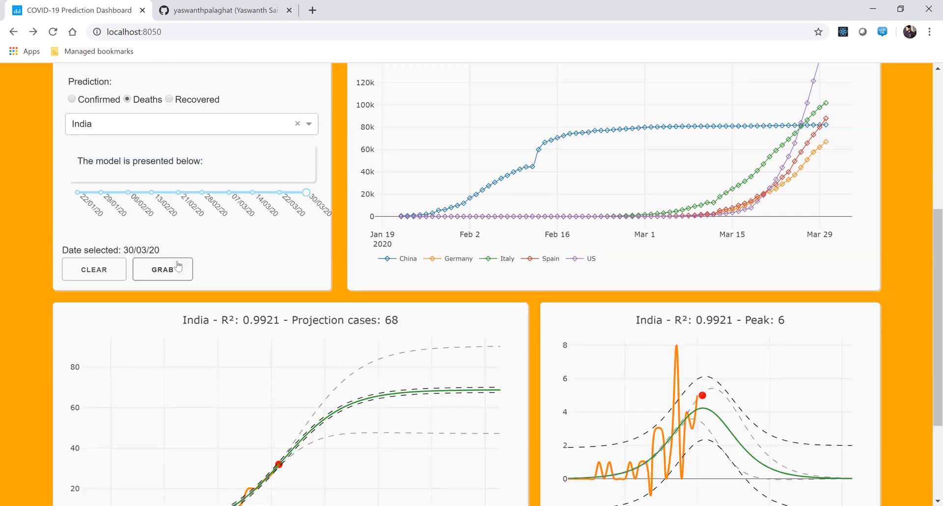
{"action": "scroll", "scroll_direction": "down", "scroll_amount": 3}
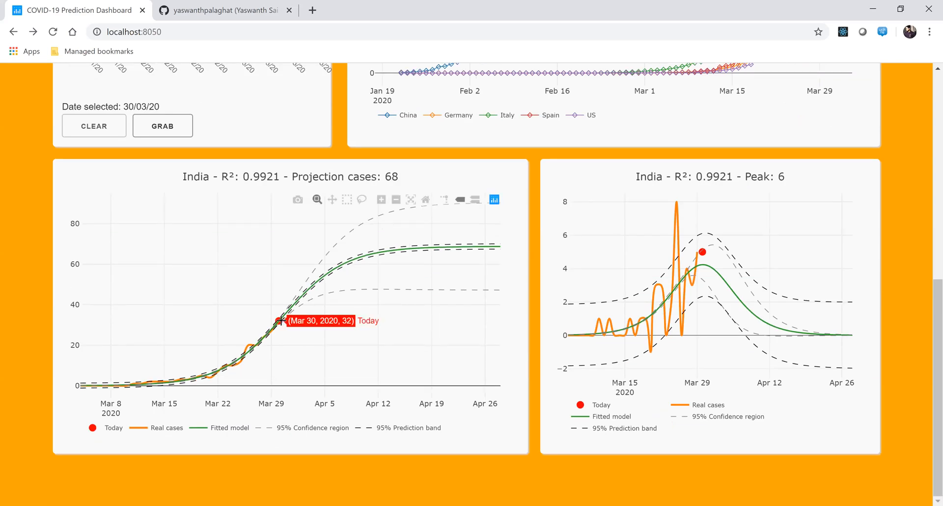
{"action": "mouse_move", "coordinate": [325, 273]}
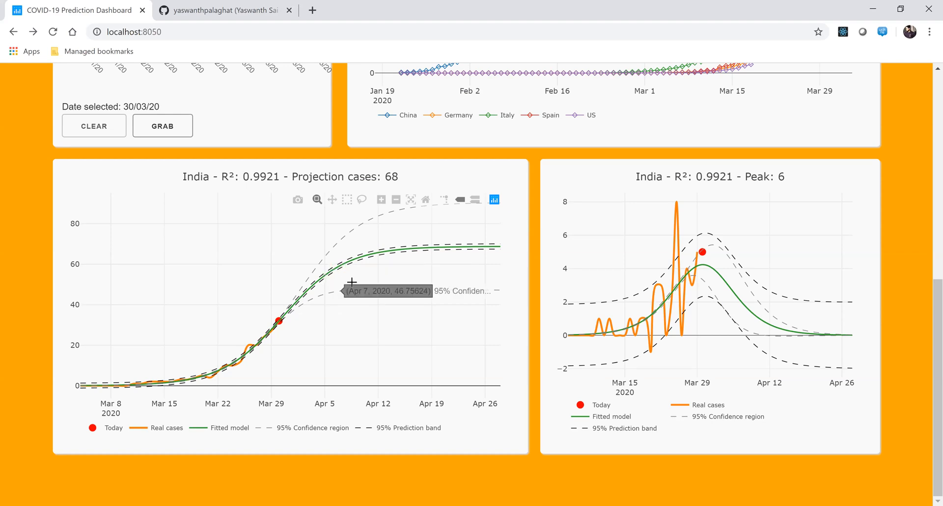
{"action": "mouse_move", "coordinate": [381, 252]}
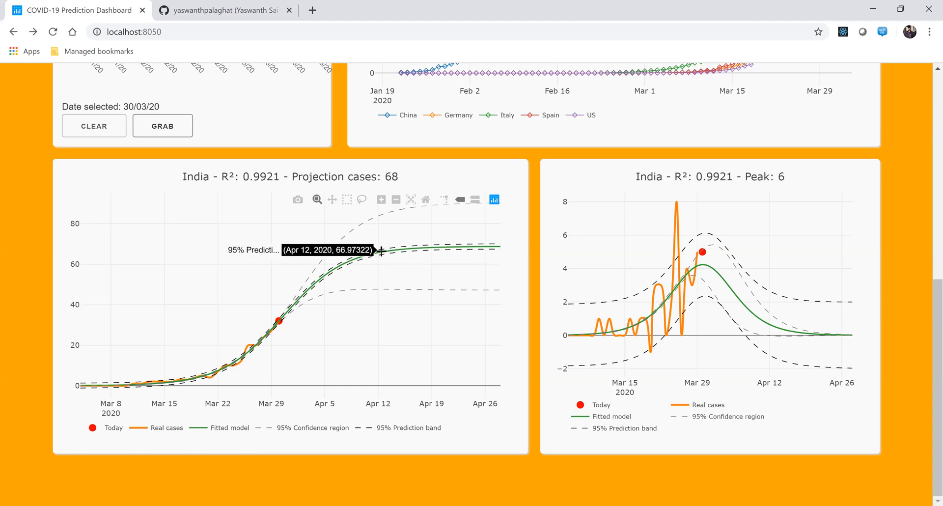
{"action": "mouse_move", "coordinate": [407, 247]}
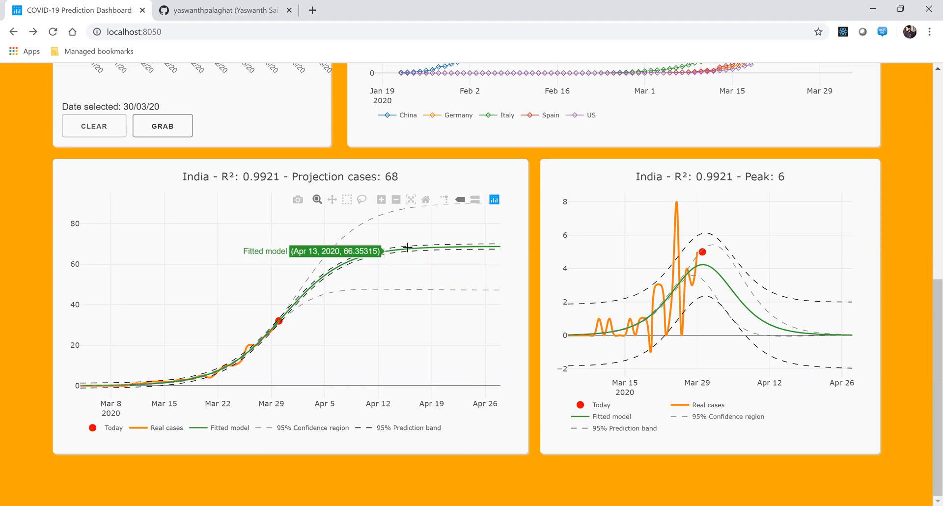
{"action": "mouse_move", "coordinate": [434, 246]}
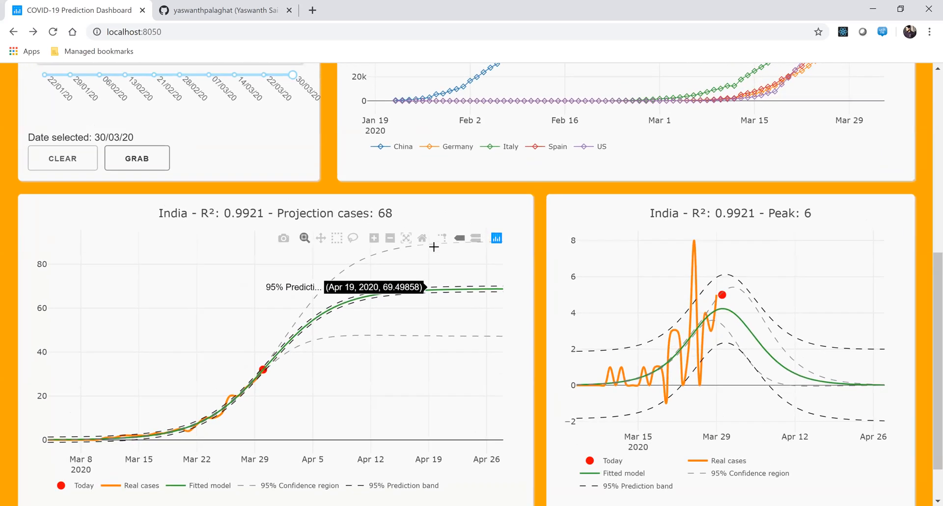
{"action": "mouse_move", "coordinate": [501, 291]}
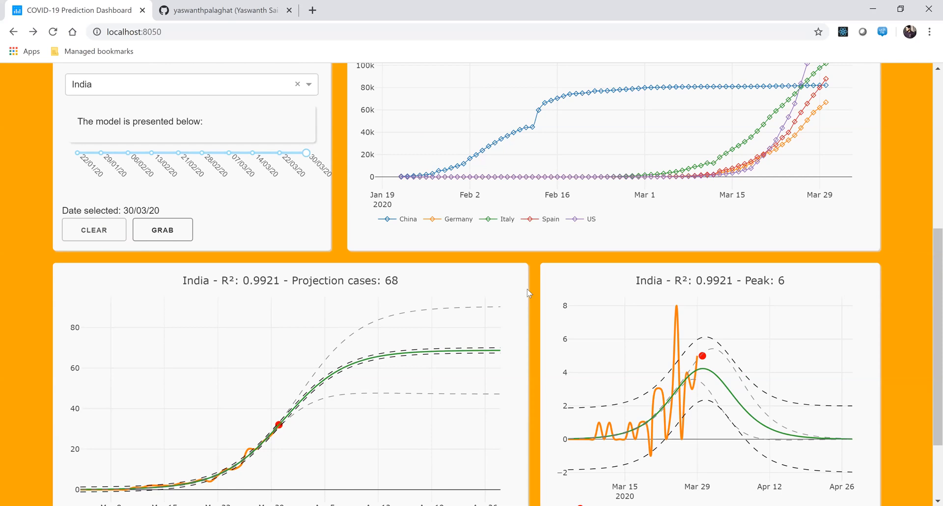
{"action": "scroll", "scroll_direction": "down", "scroll_amount": 3}
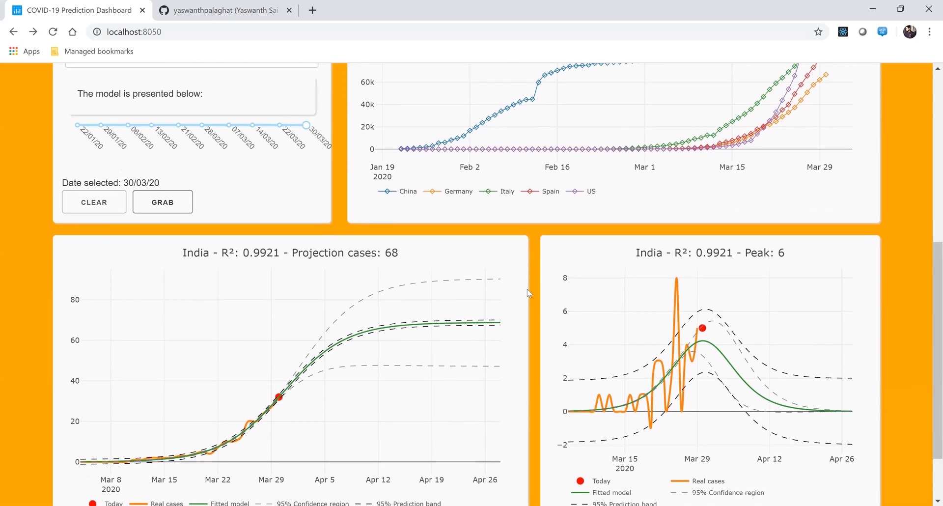
{"action": "scroll", "scroll_direction": "up", "scroll_amount": 3}
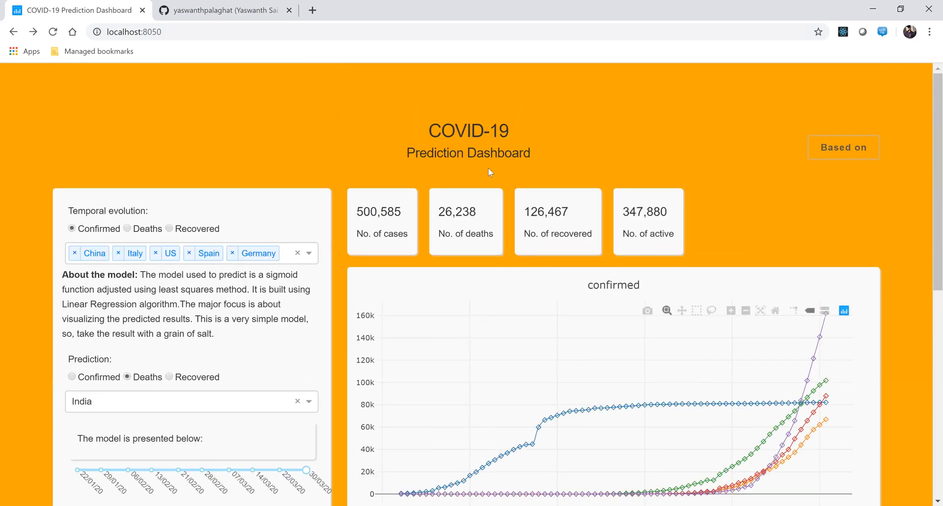